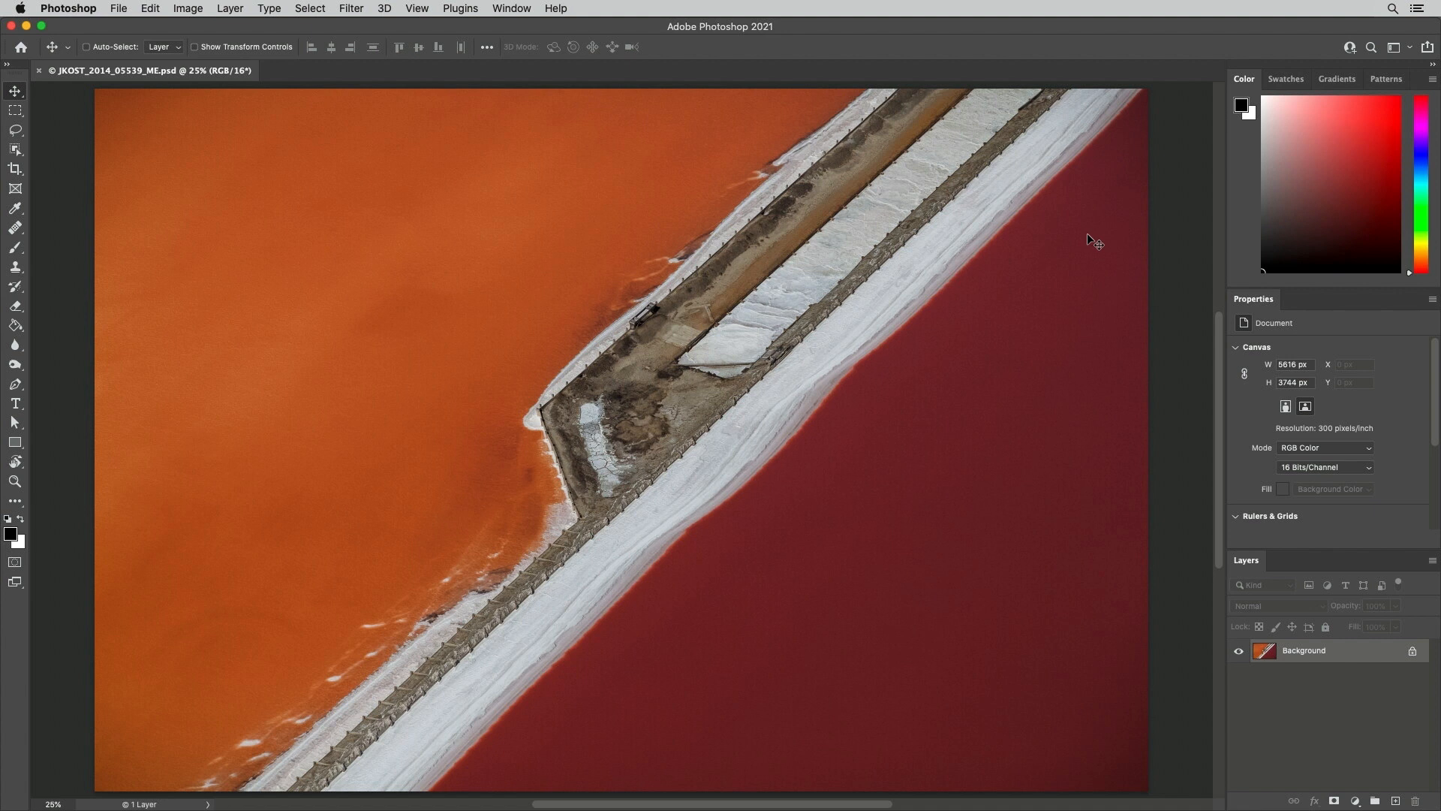
pyautogui.moveTo(1095, 324)
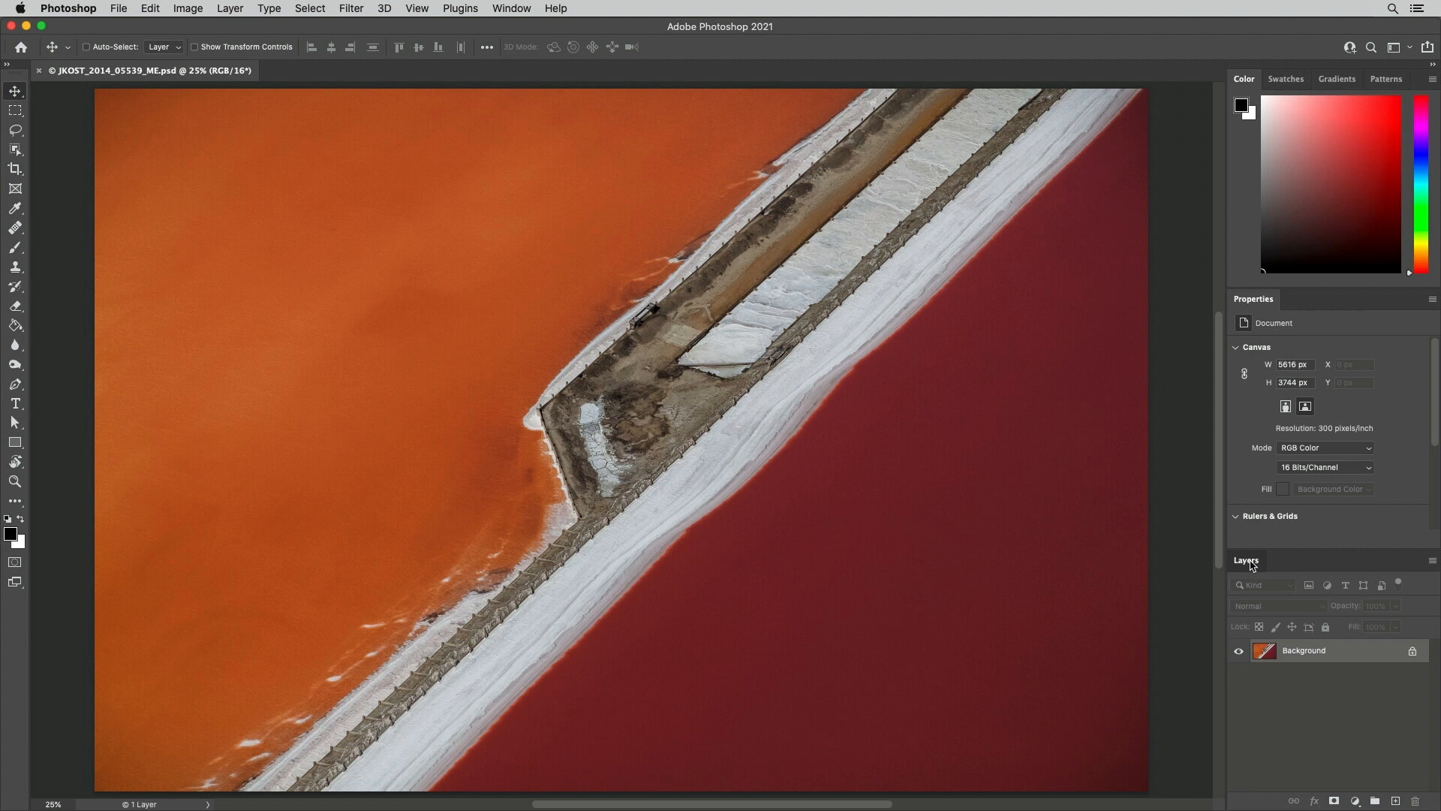
# Dock the Layers and Properties panel group along the left edge of the workspace.
pyautogui.moveTo(1246, 560); pyautogui.dragTo(120, 288)
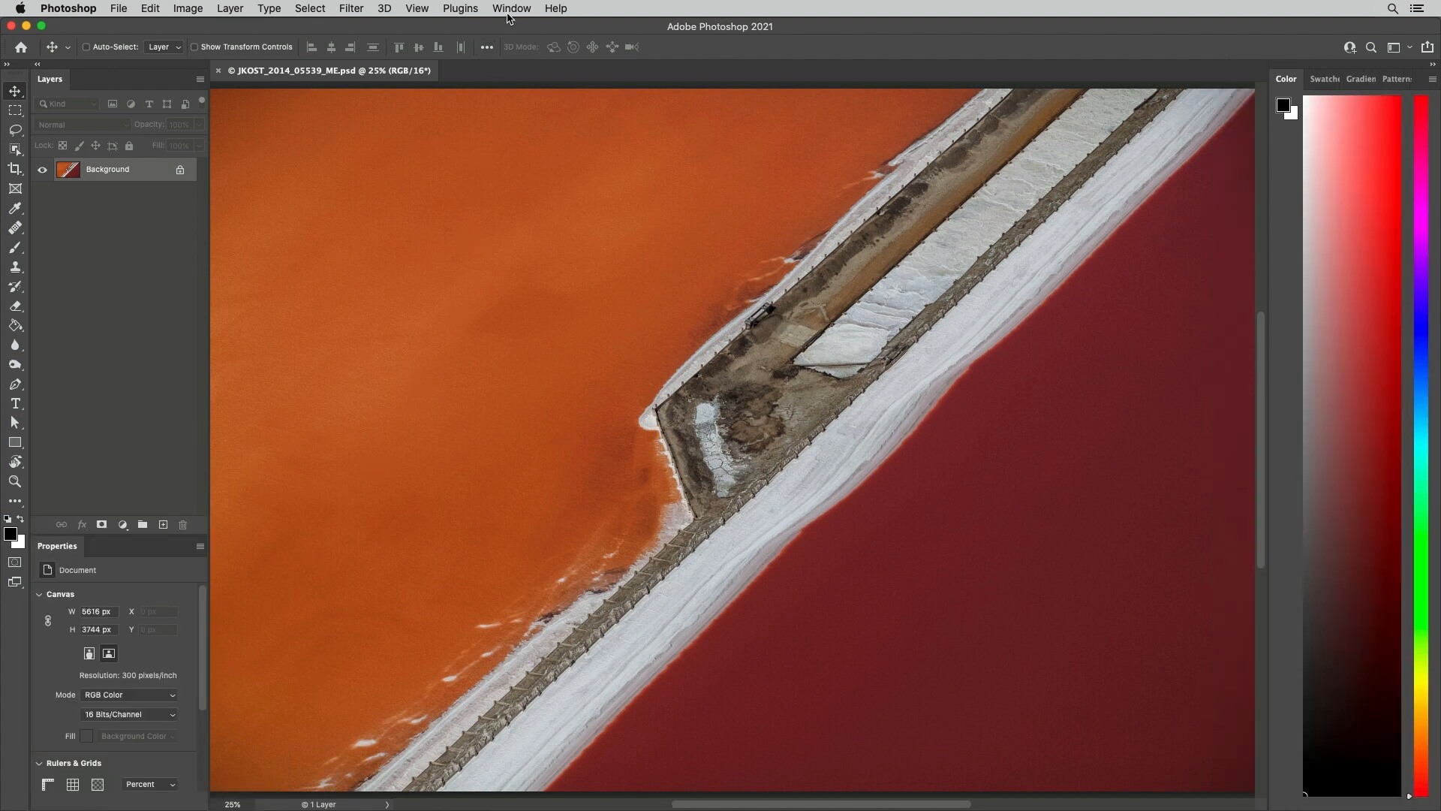
# Show the Paths panel above Layers on the left and close the Color panel.
pyautogui.click(511, 8)
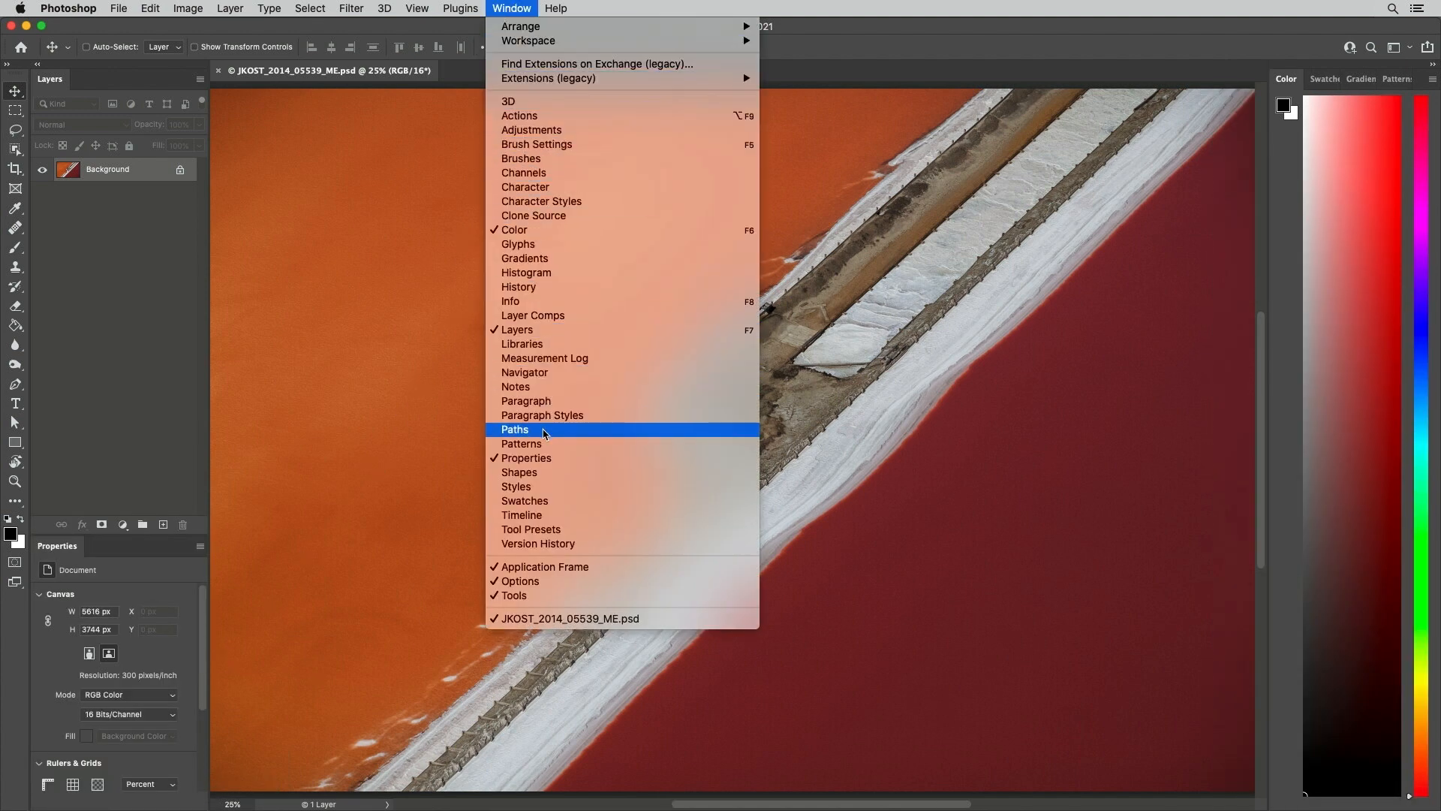
pyautogui.click(515, 429)
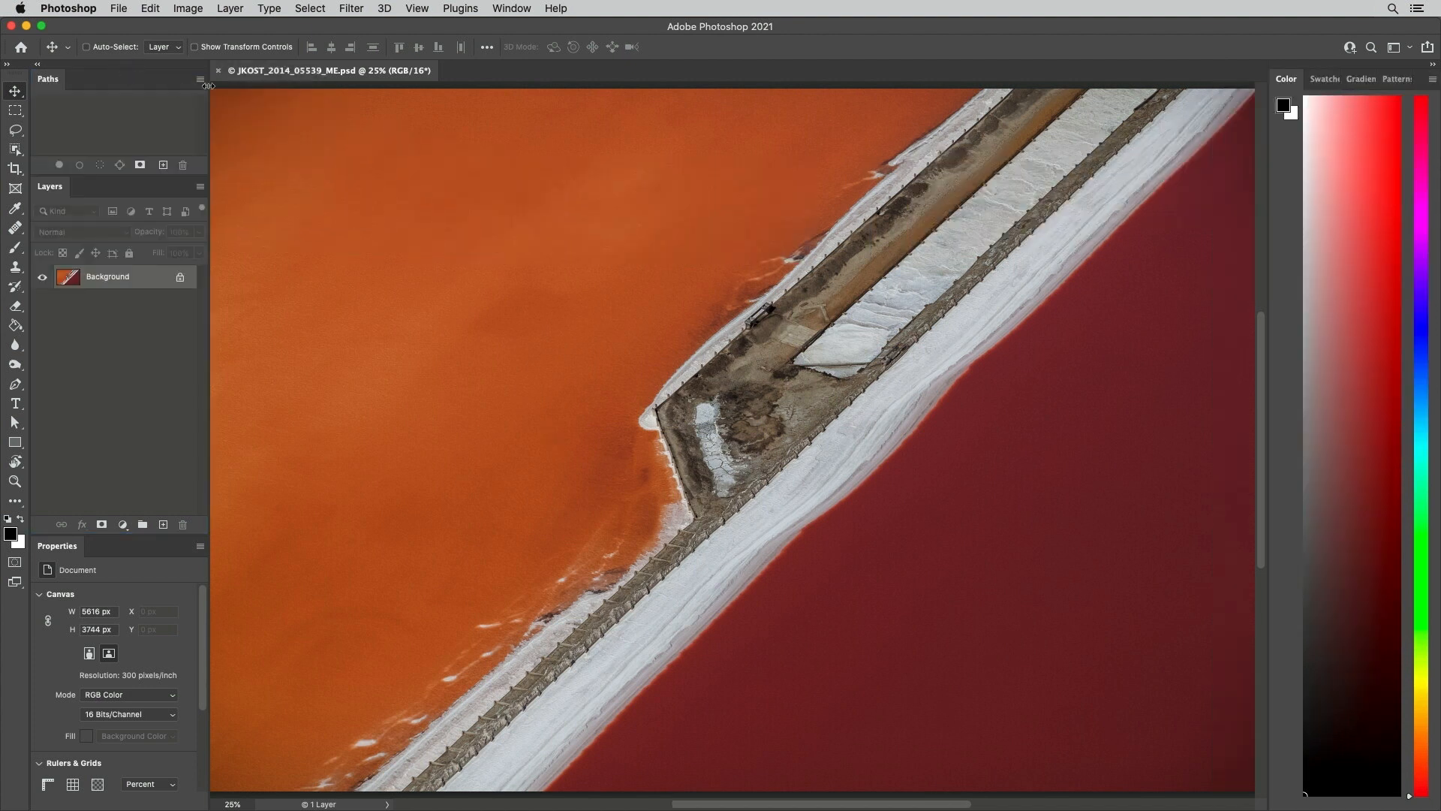
pyautogui.click(1423, 78)
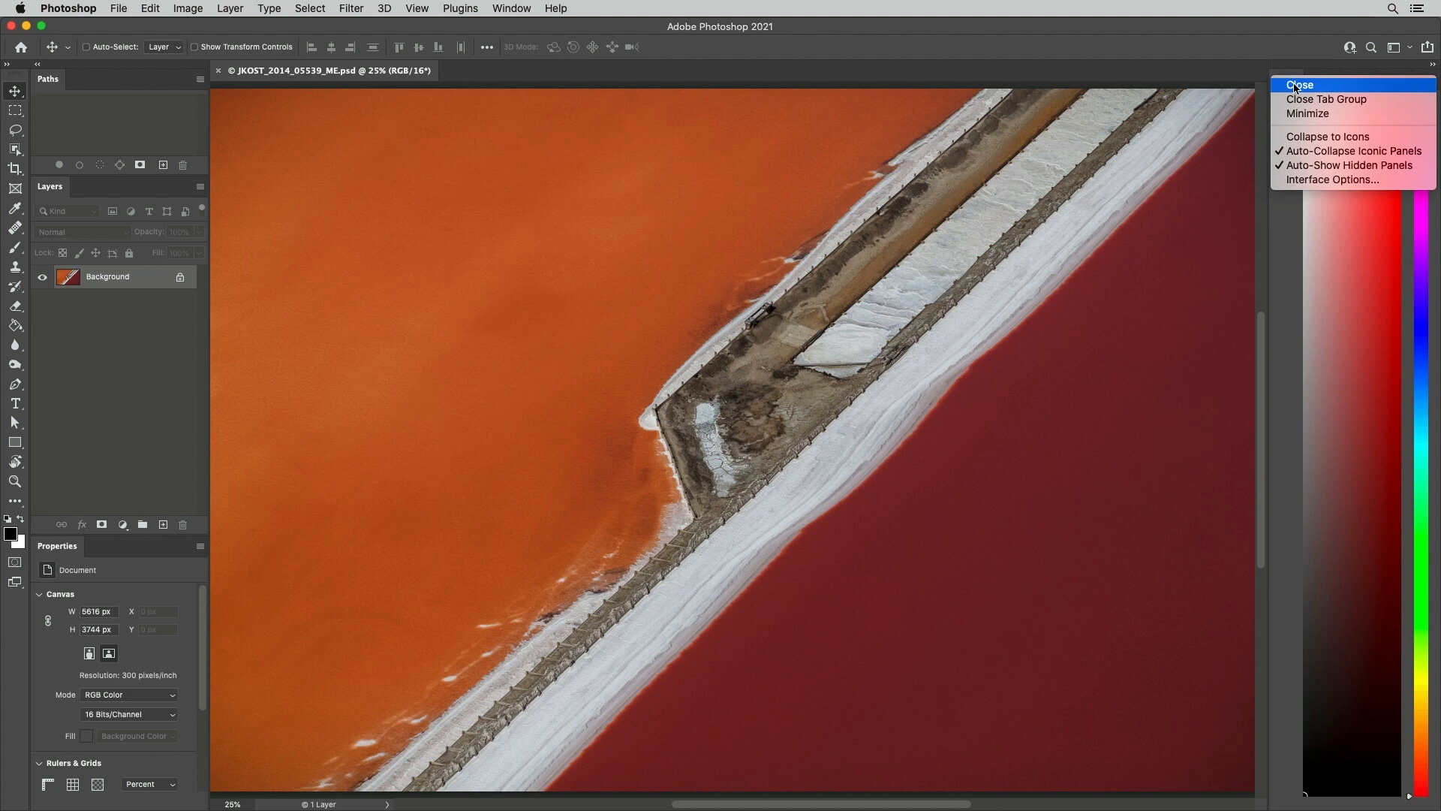
pyautogui.click(1299, 84)
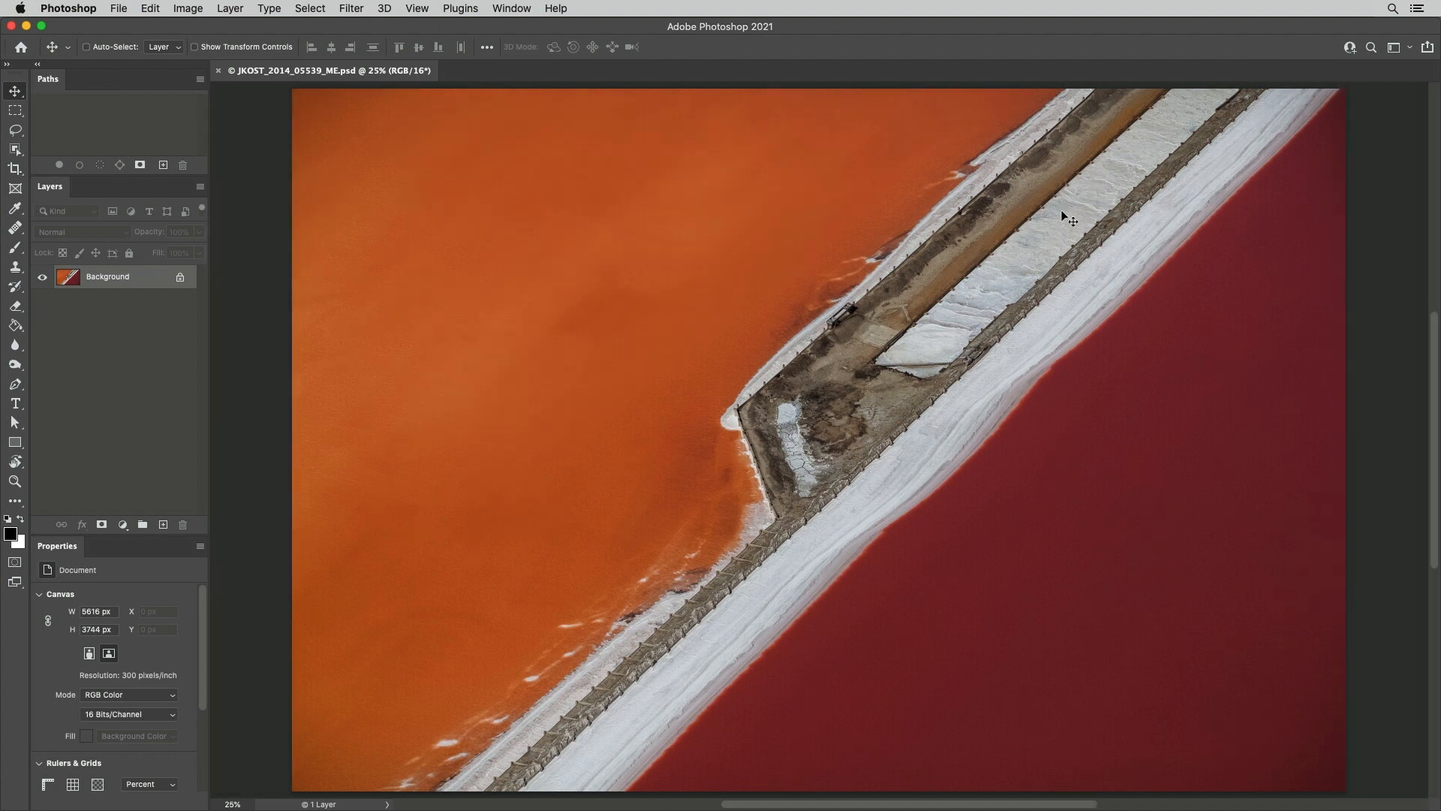
# In Customize Toolbar, put Elliptical Marquee before Rectangular and Polygonal Lasso before Lasso, and apply.
pyautogui.click(15, 501)
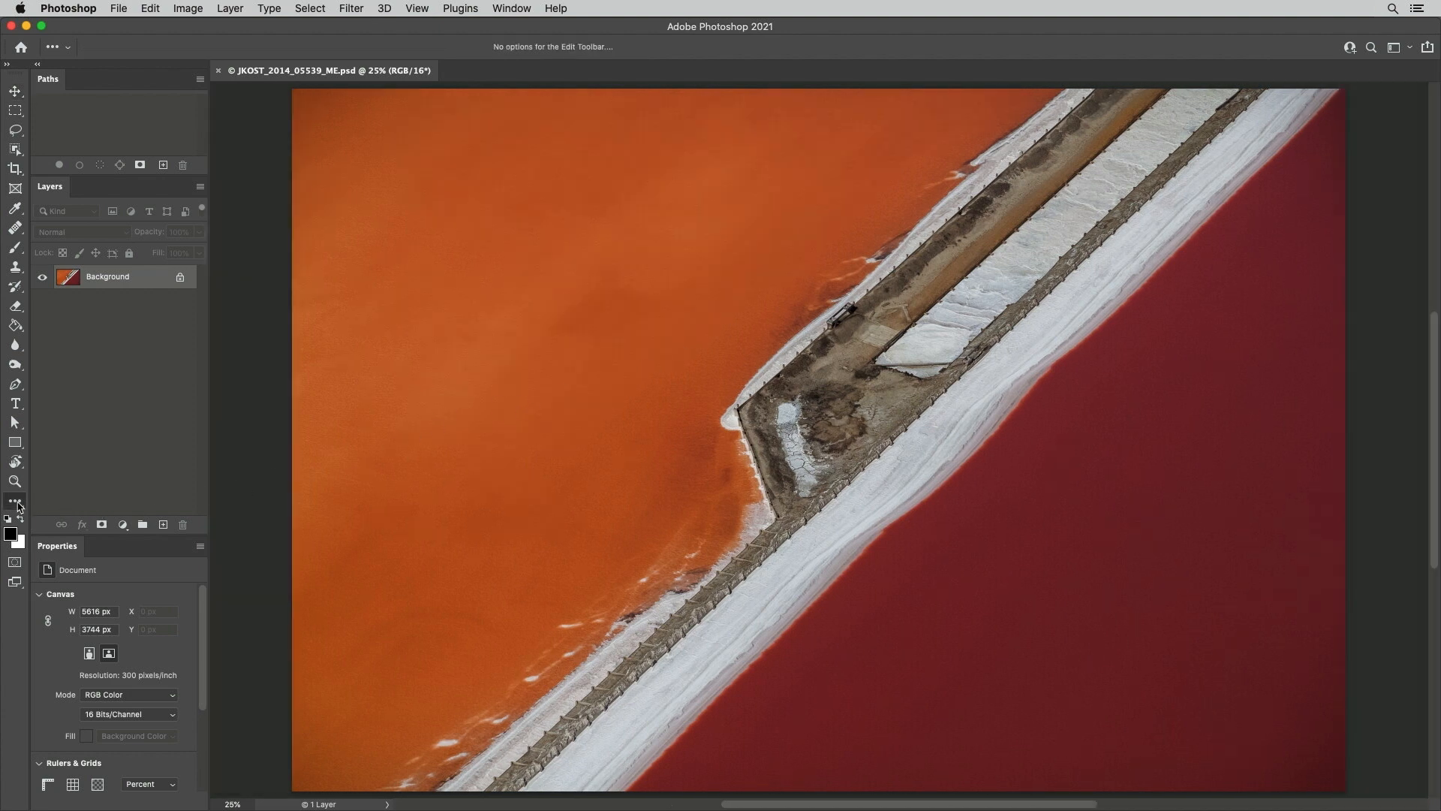
pyautogui.moveTo(13, 502)
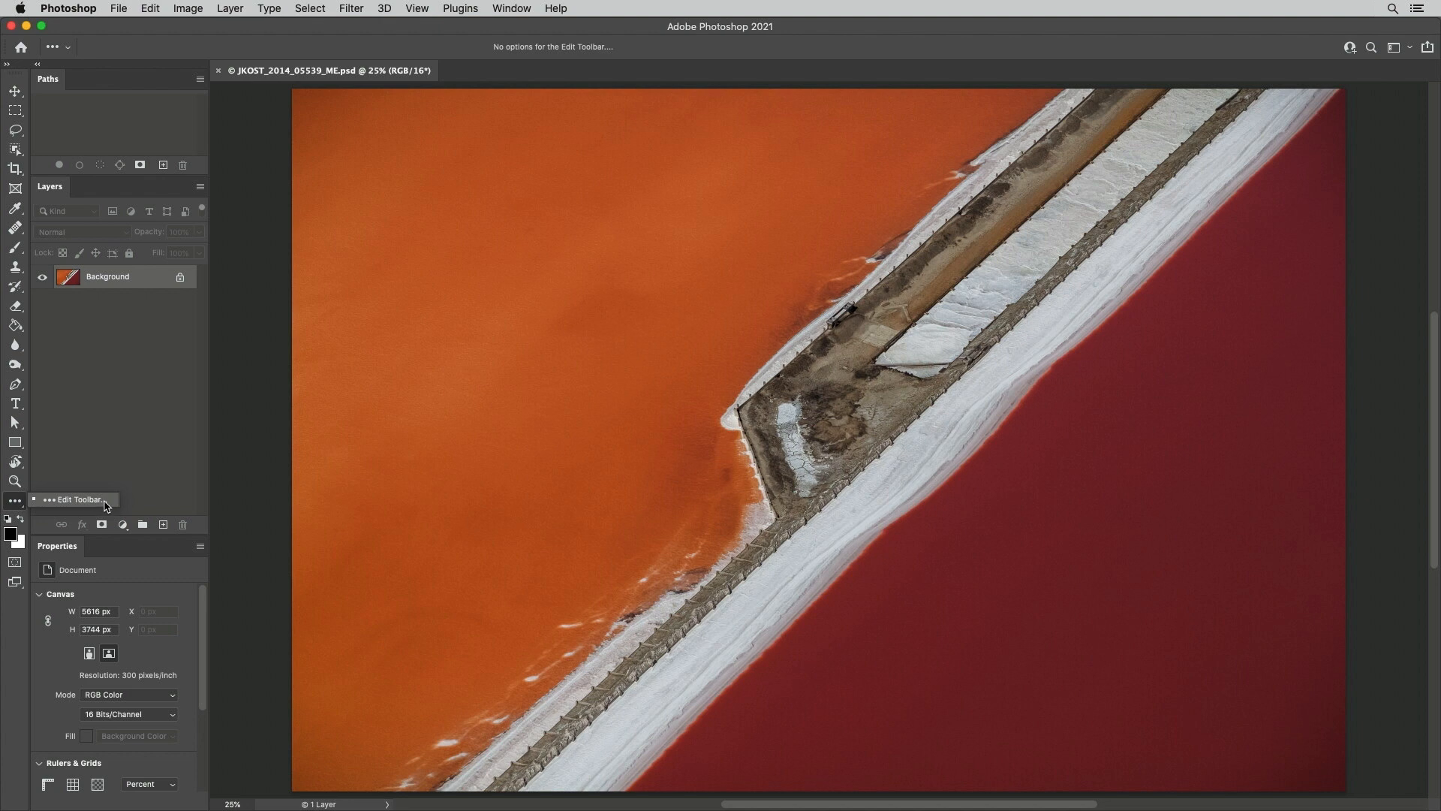
pyautogui.click(72, 500)
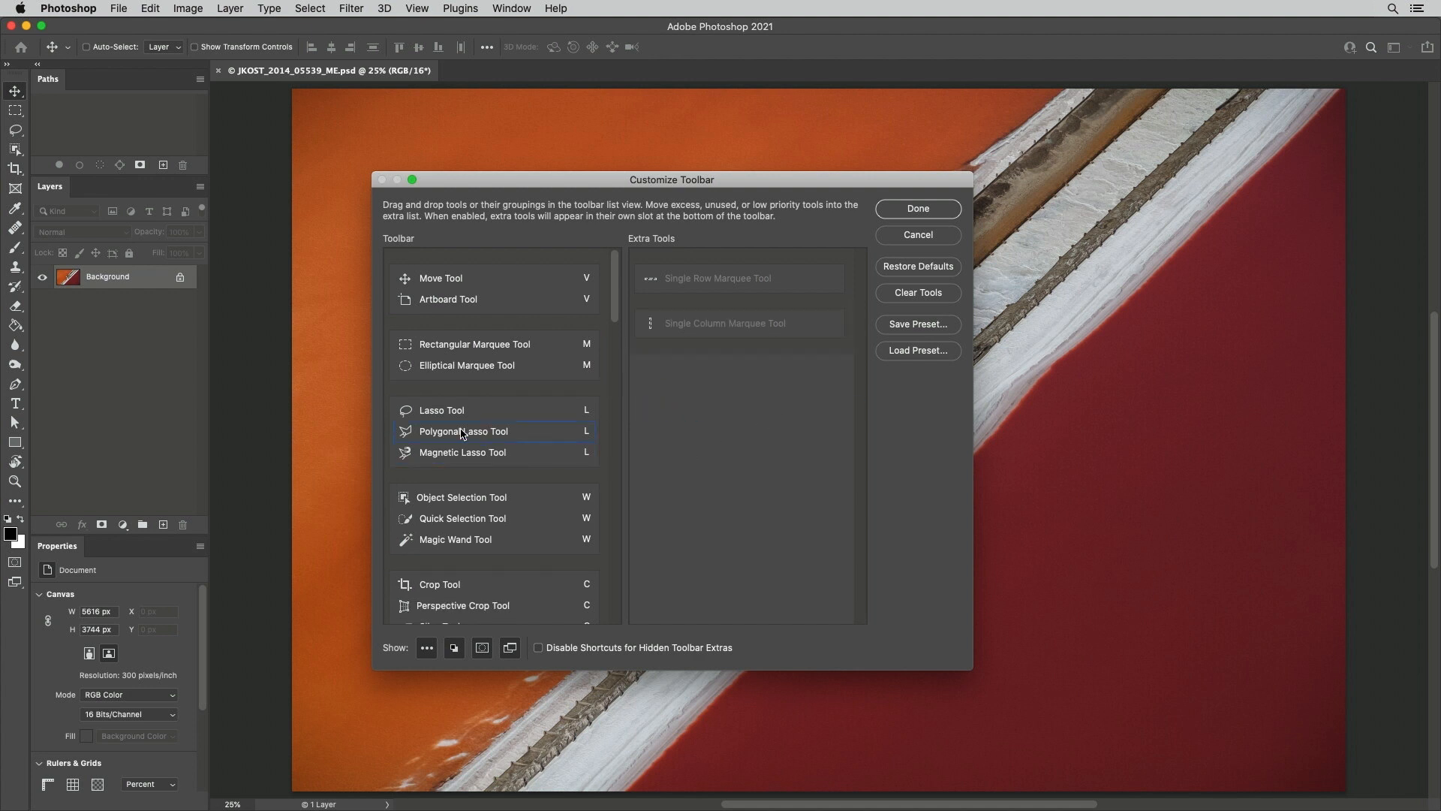
pyautogui.moveTo(441, 431); pyautogui.dragTo(464, 410)
pyautogui.write('O')
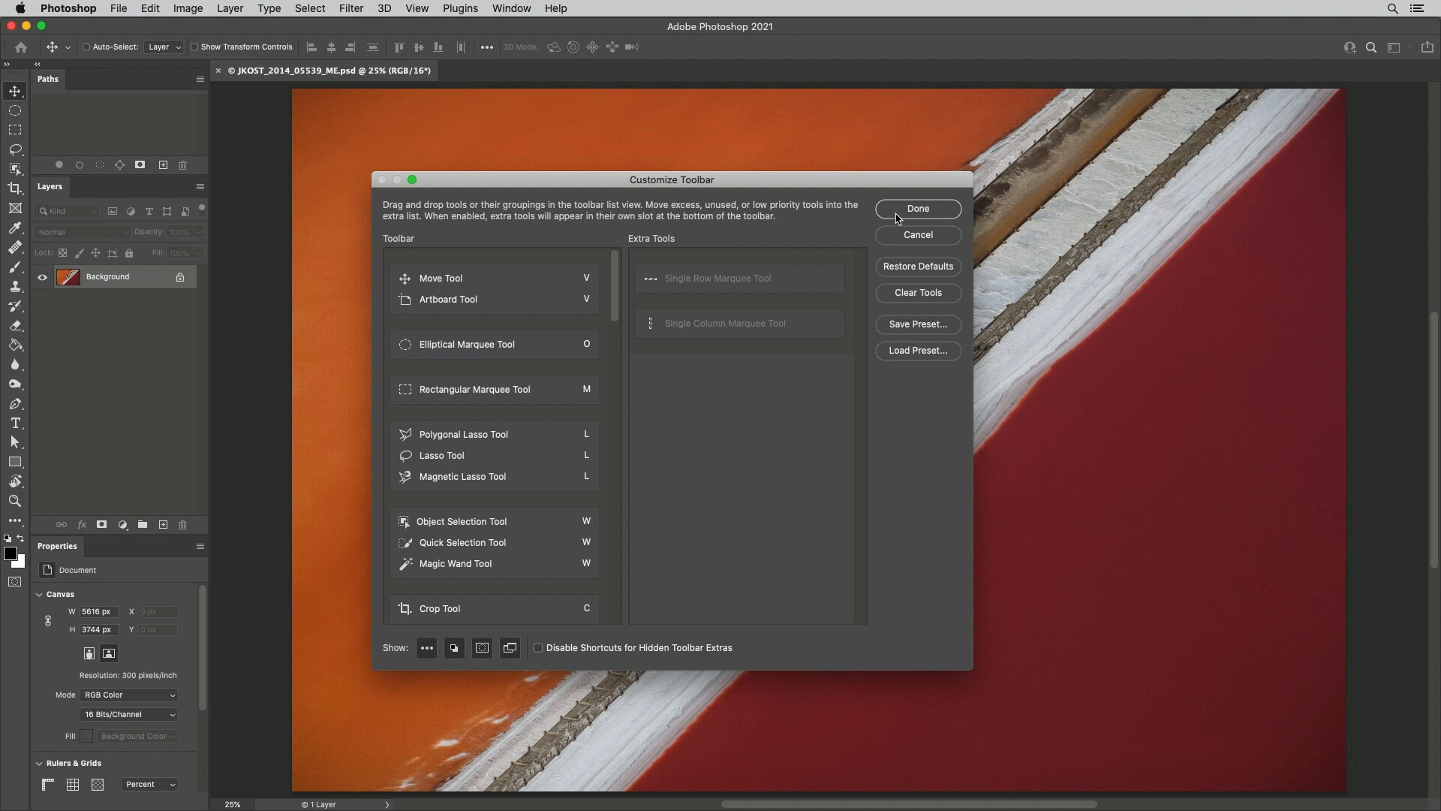
pyautogui.click(918, 209)
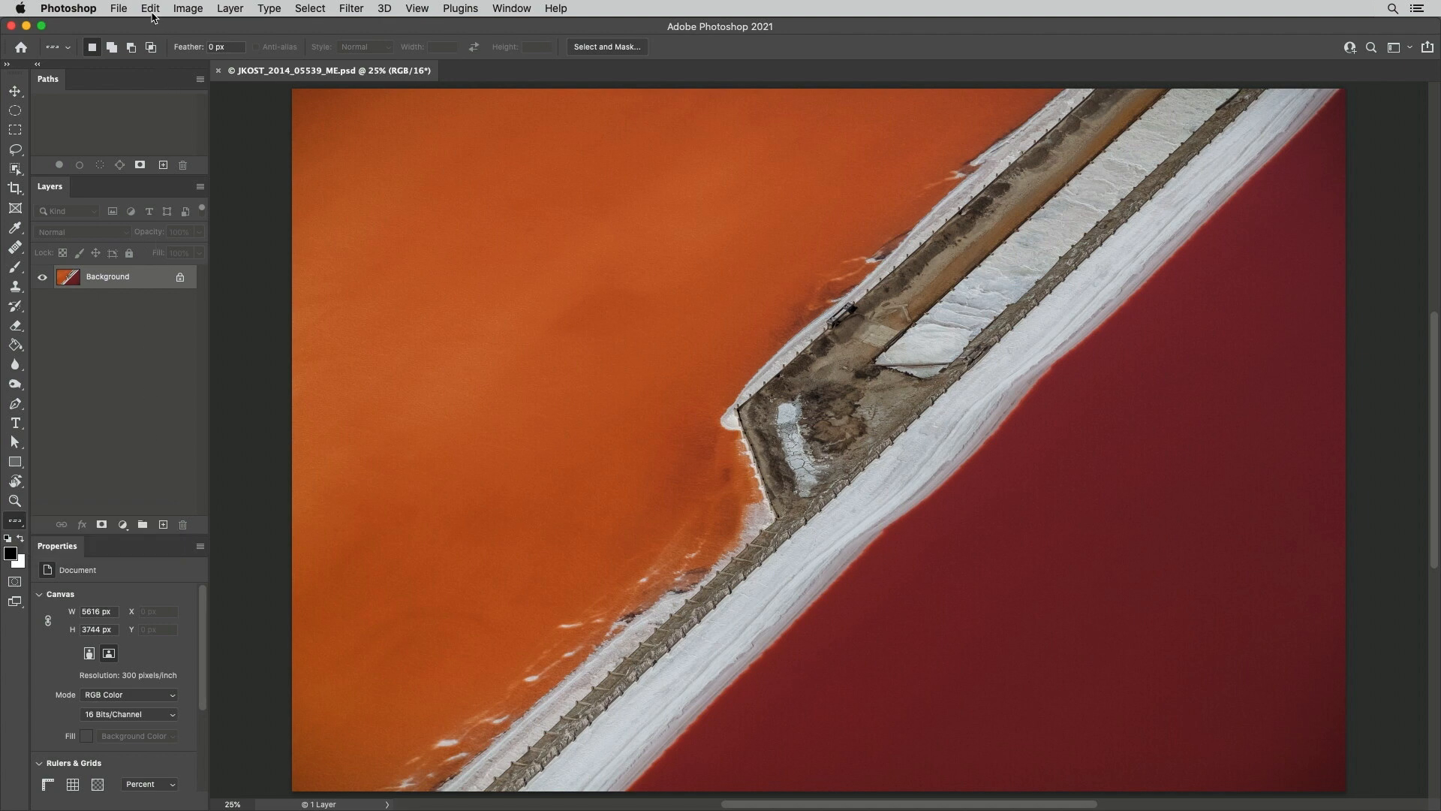
# In the Menus settings, toggle visibility of the File menu's Browse in Bridge command and apply.
pyautogui.click(150, 7)
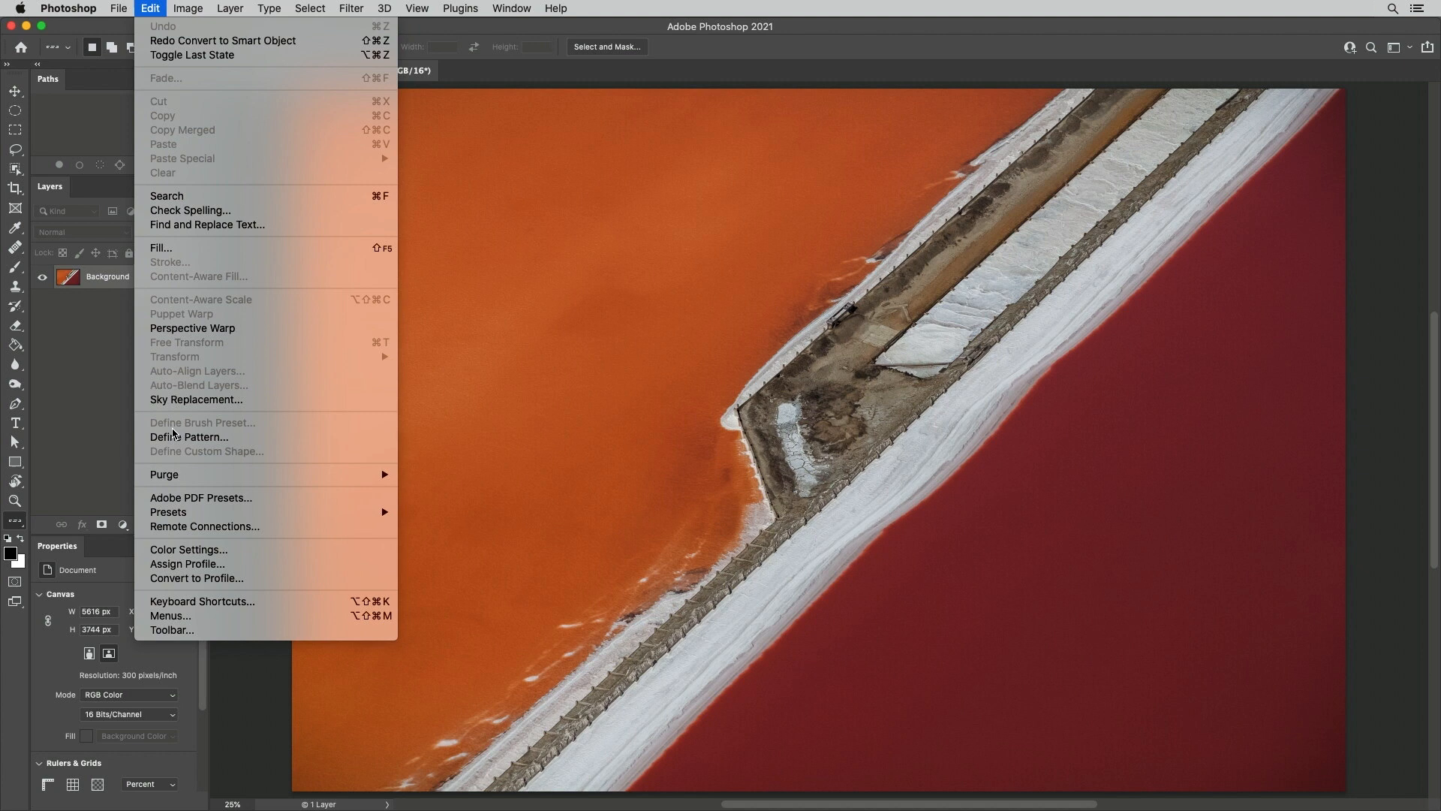
pyautogui.click(171, 616)
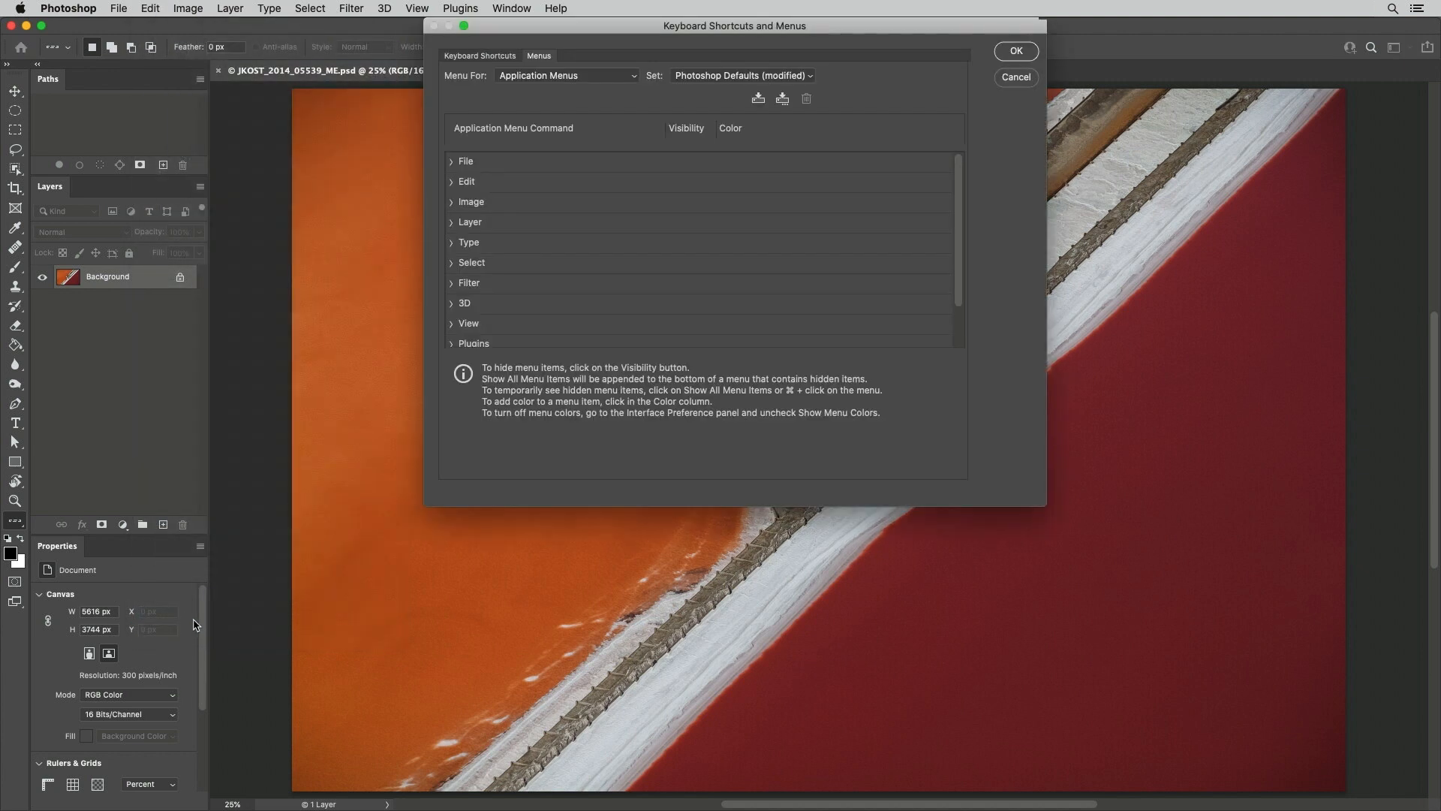
pyautogui.click(451, 161)
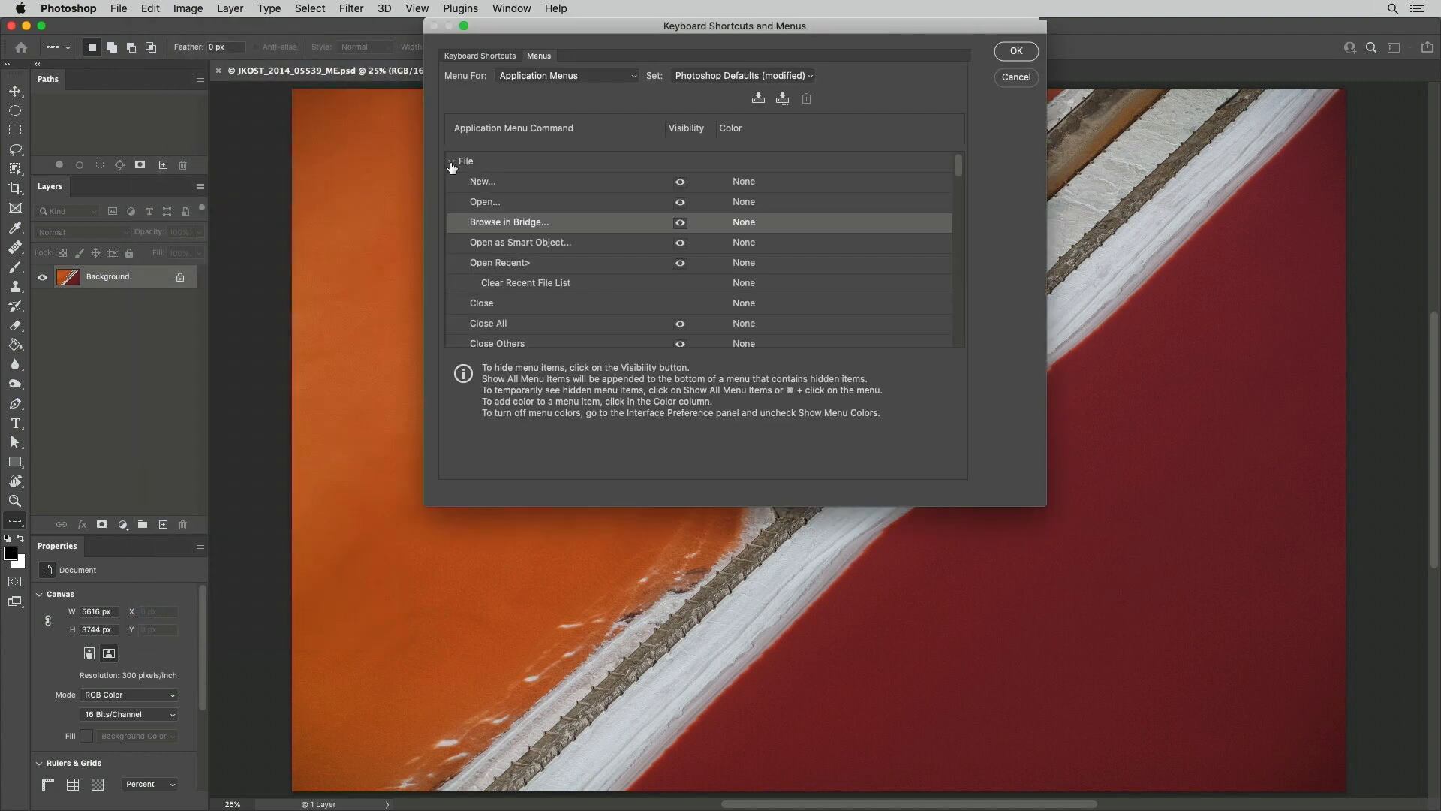
pyautogui.click(680, 222)
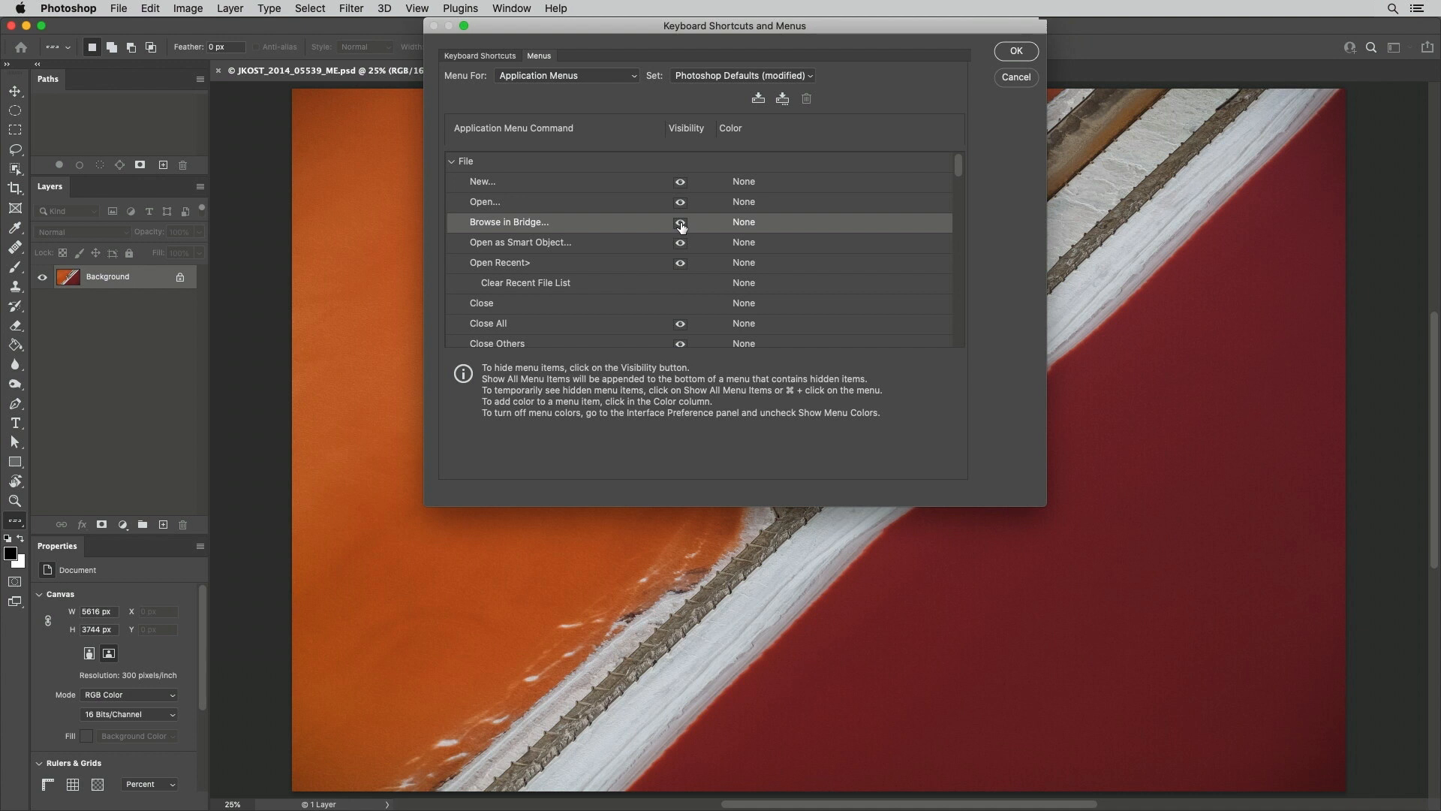
pyautogui.click(1014, 51)
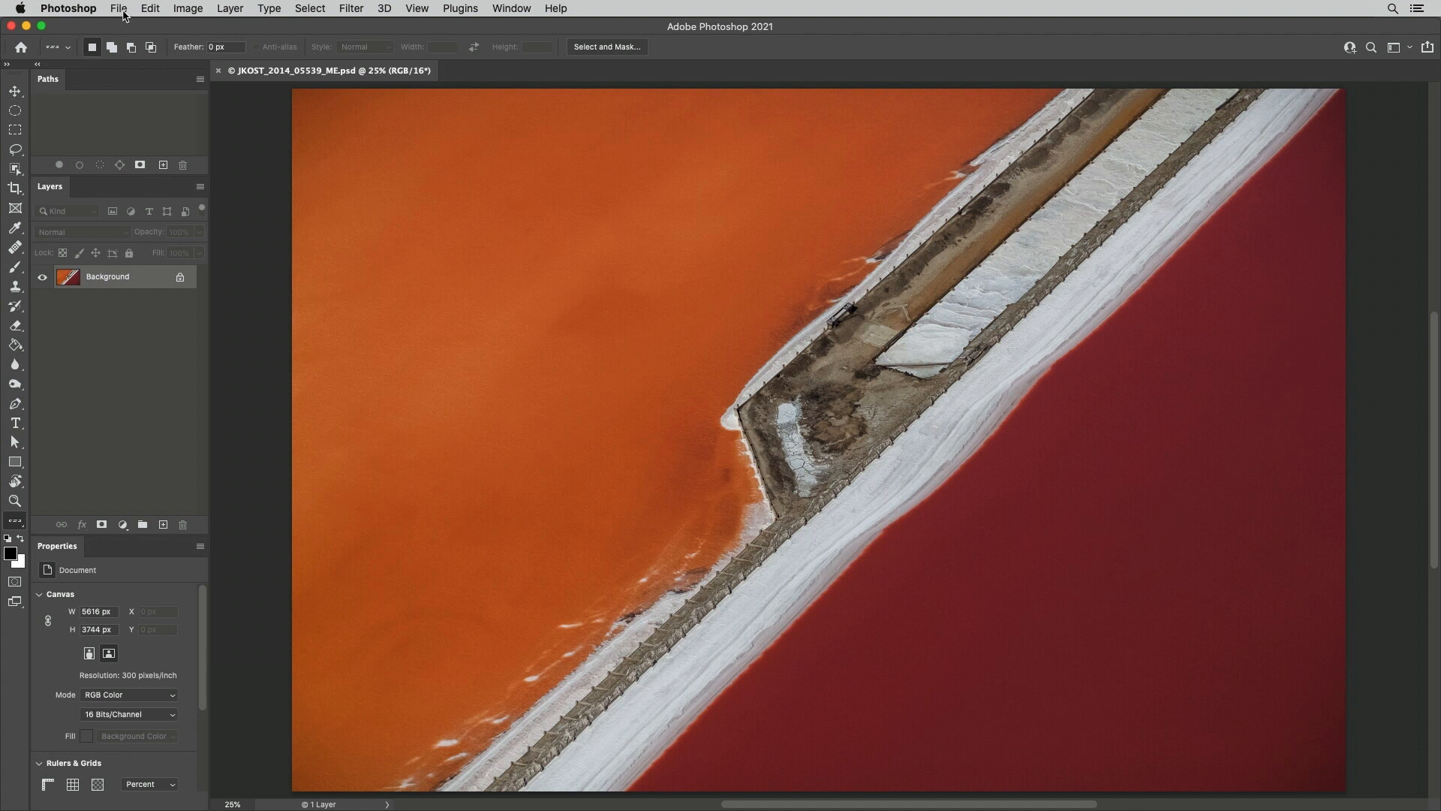
# Check the File menu to confirm the Browse in Bridge visibility change.
pyautogui.click(120, 7)
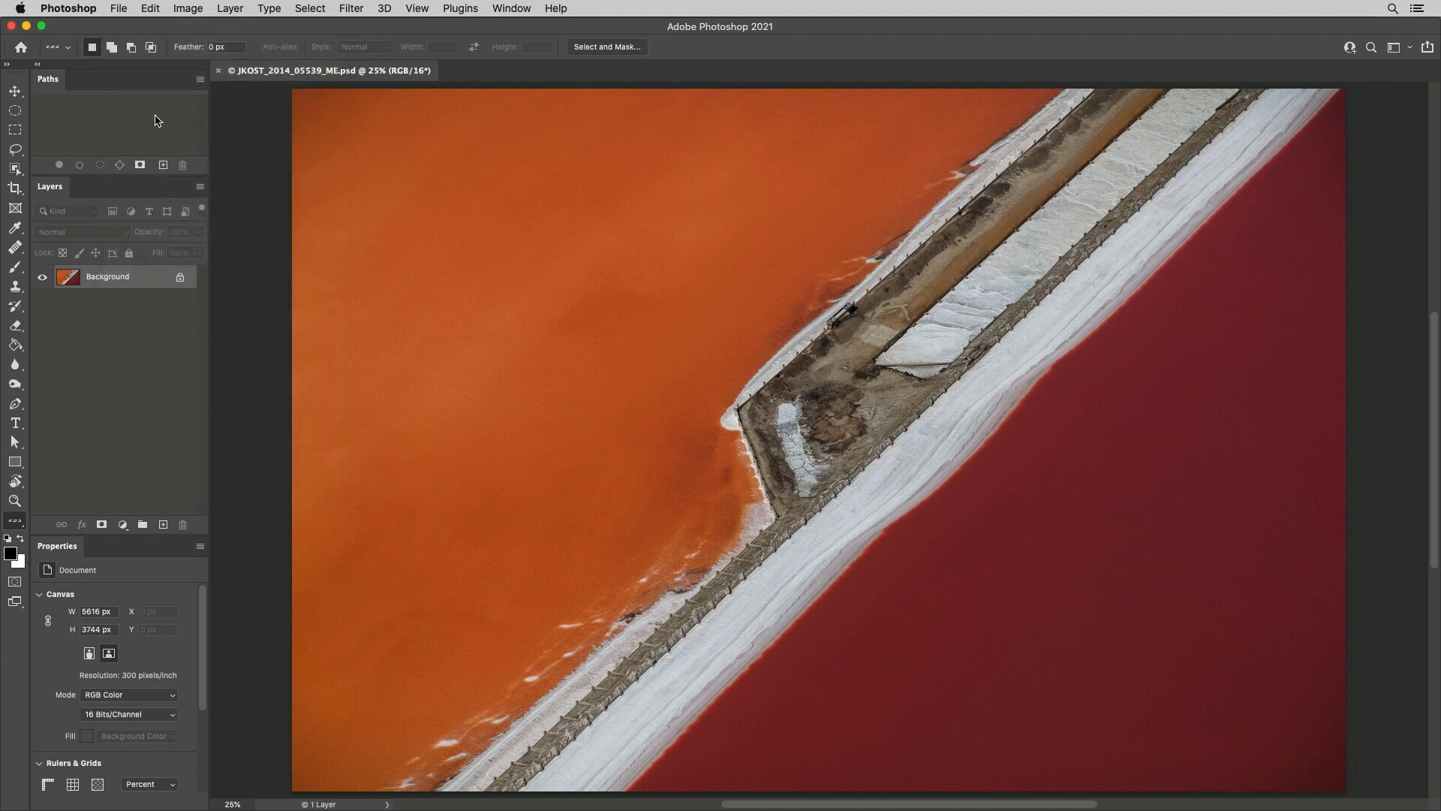
pyautogui.click(120, 7)
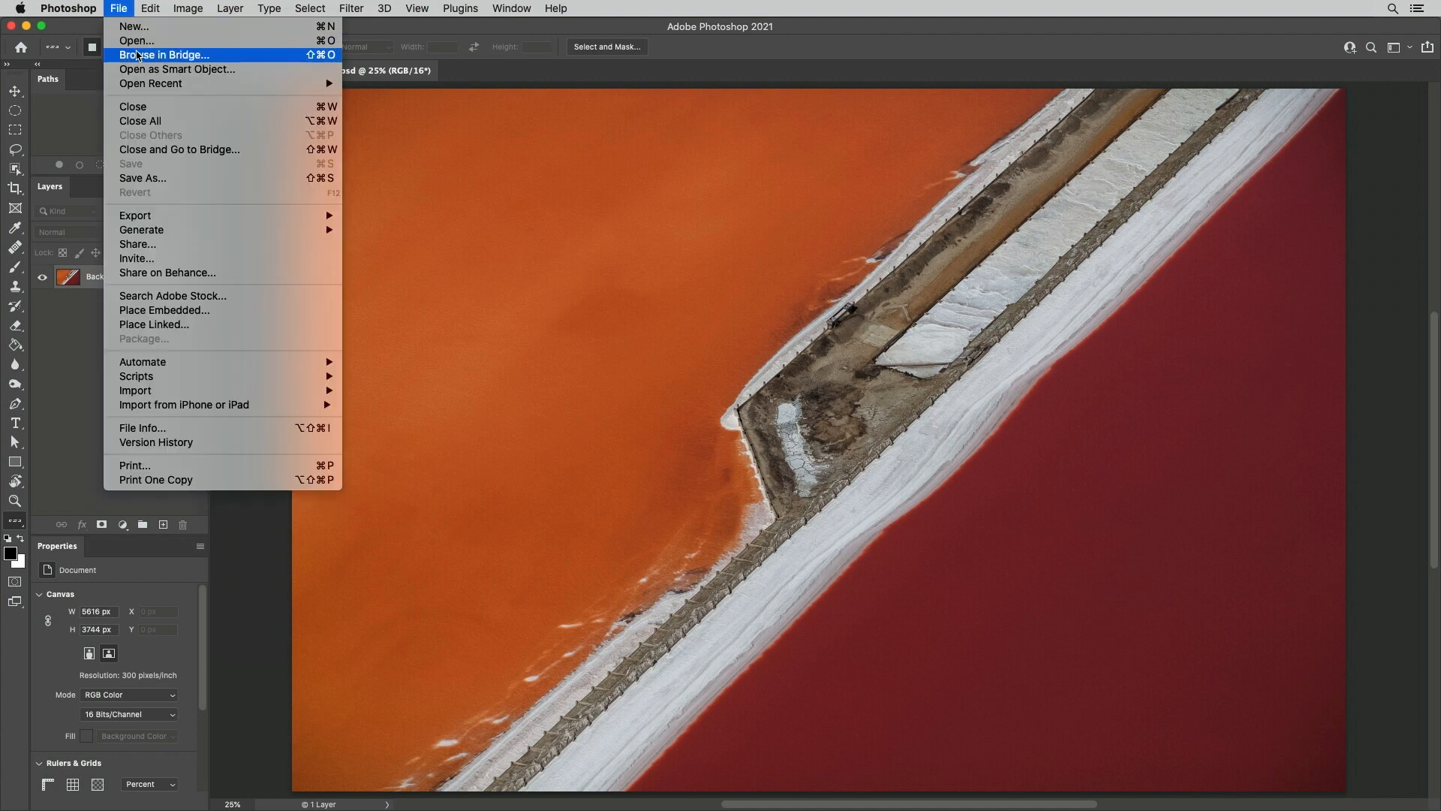
pyautogui.moveTo(258, 58)
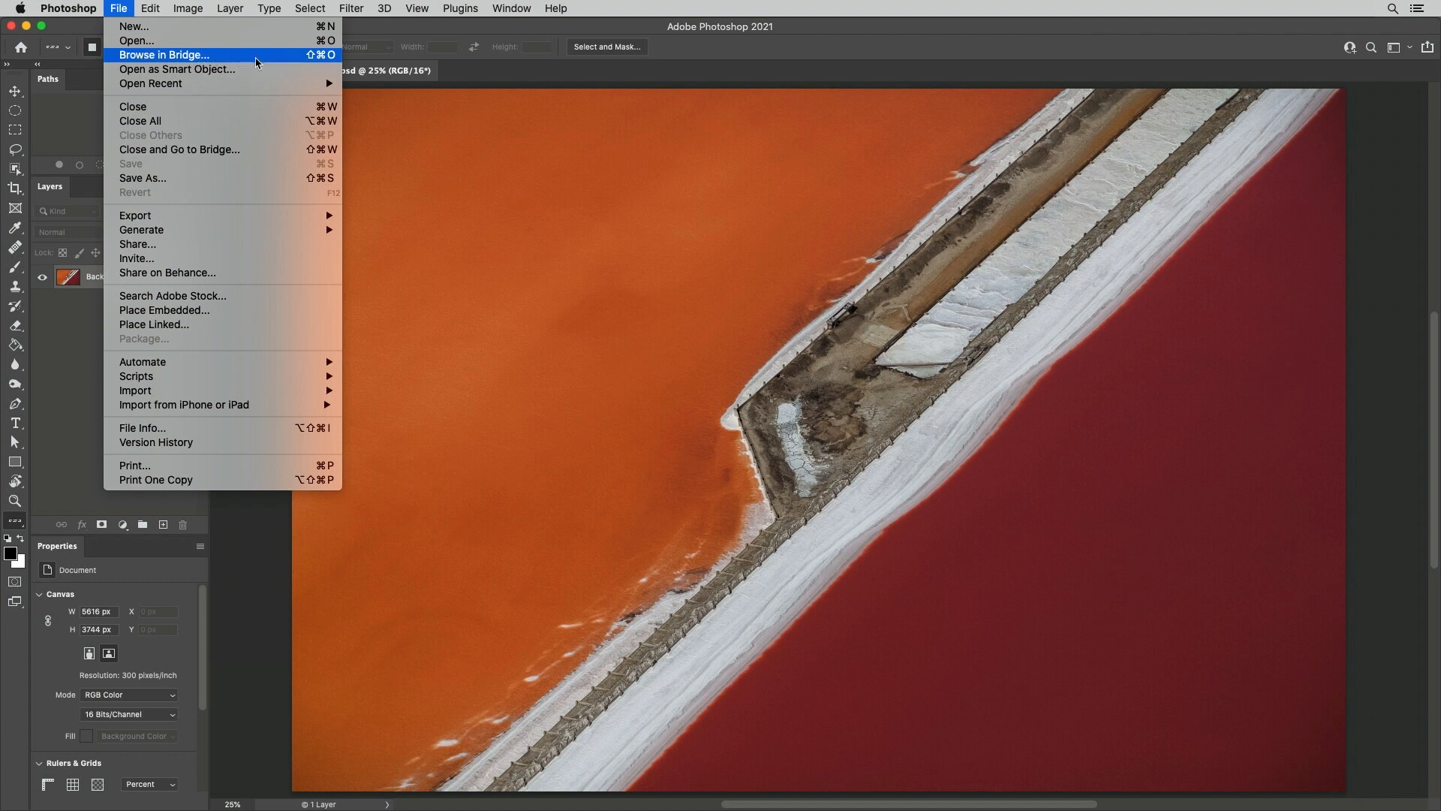
pyautogui.moveTo(380, 108)
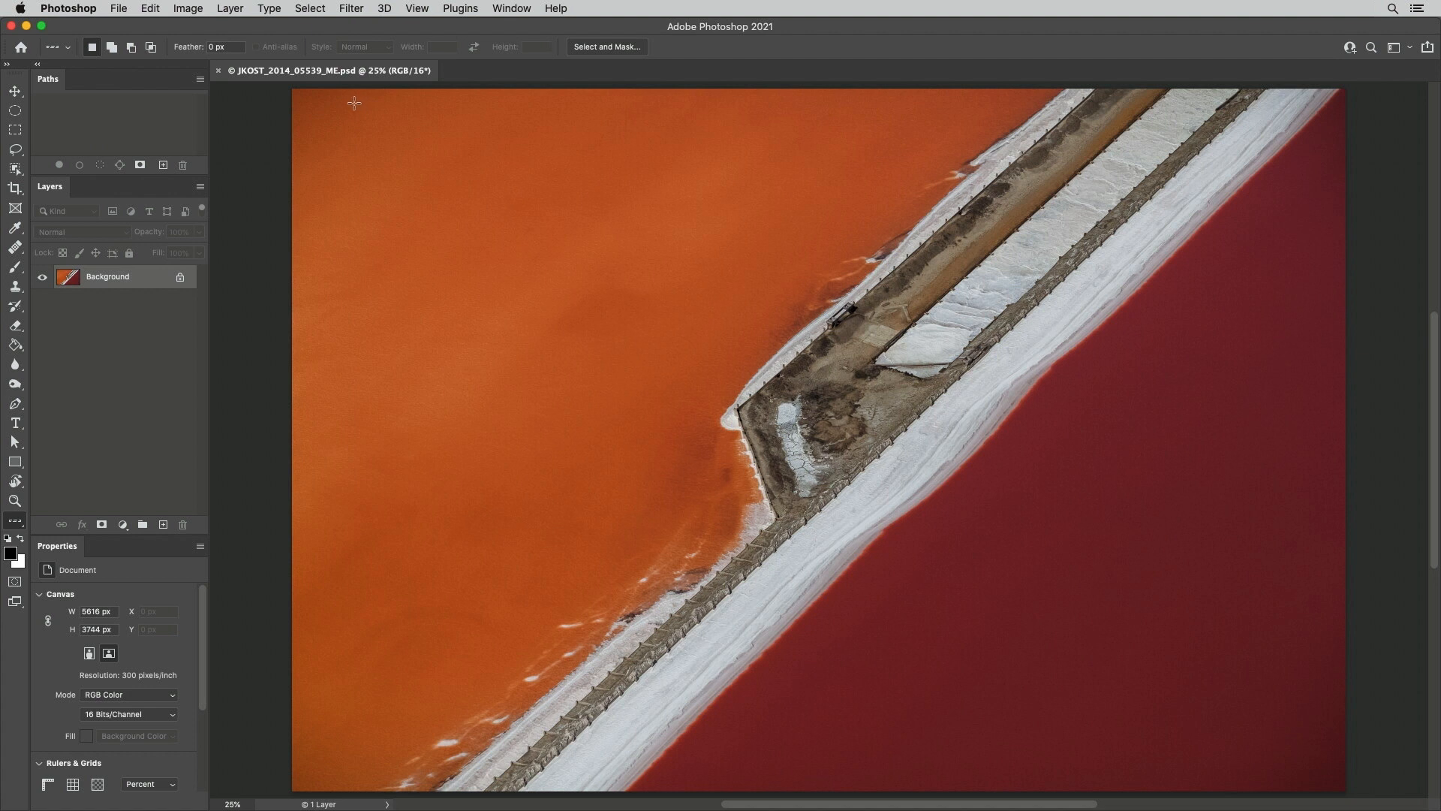
# Review the Layer menu, then browse its commands in the Keyboard Shortcuts settings.
pyautogui.click(230, 8)
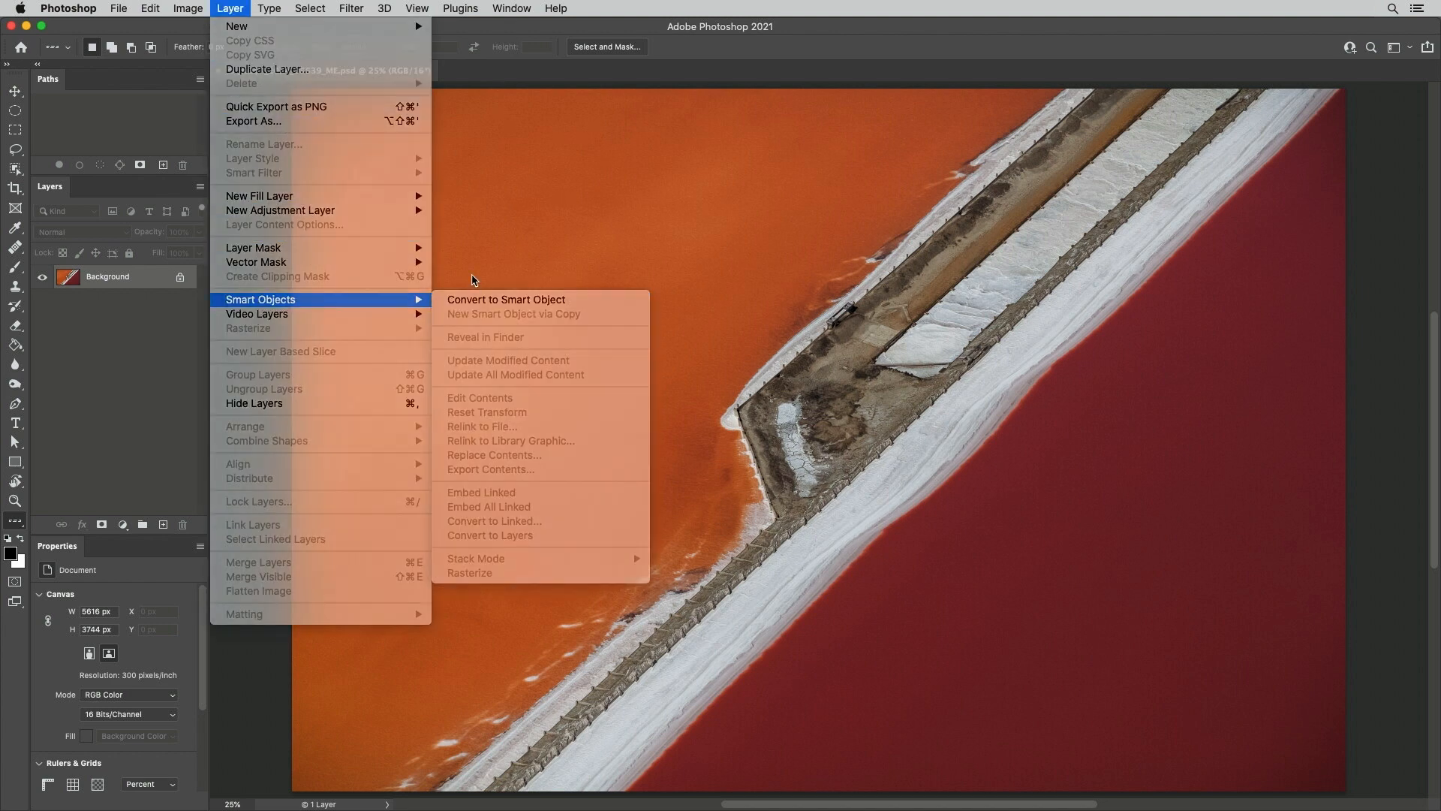
pyautogui.click(165, 9)
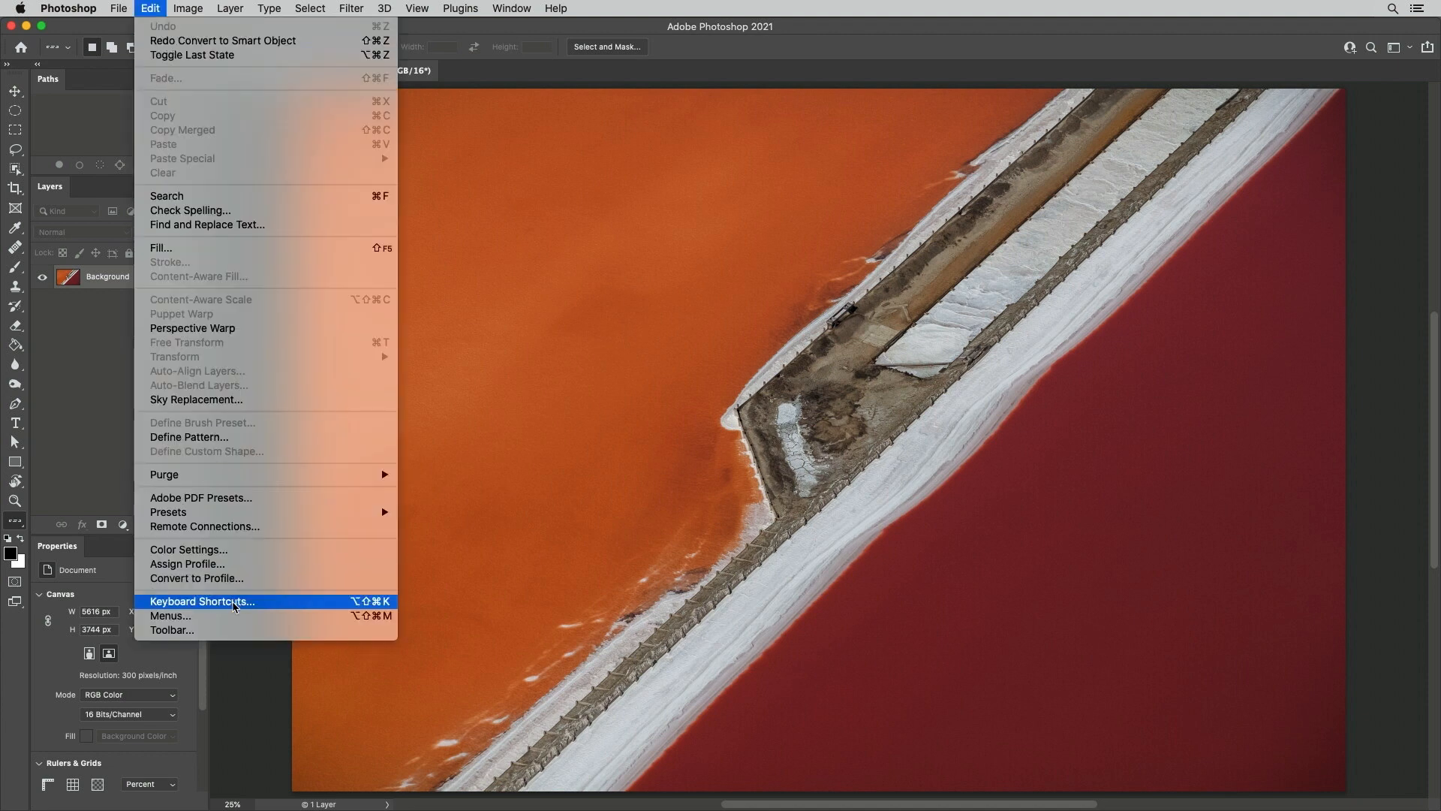
pyautogui.click(201, 600)
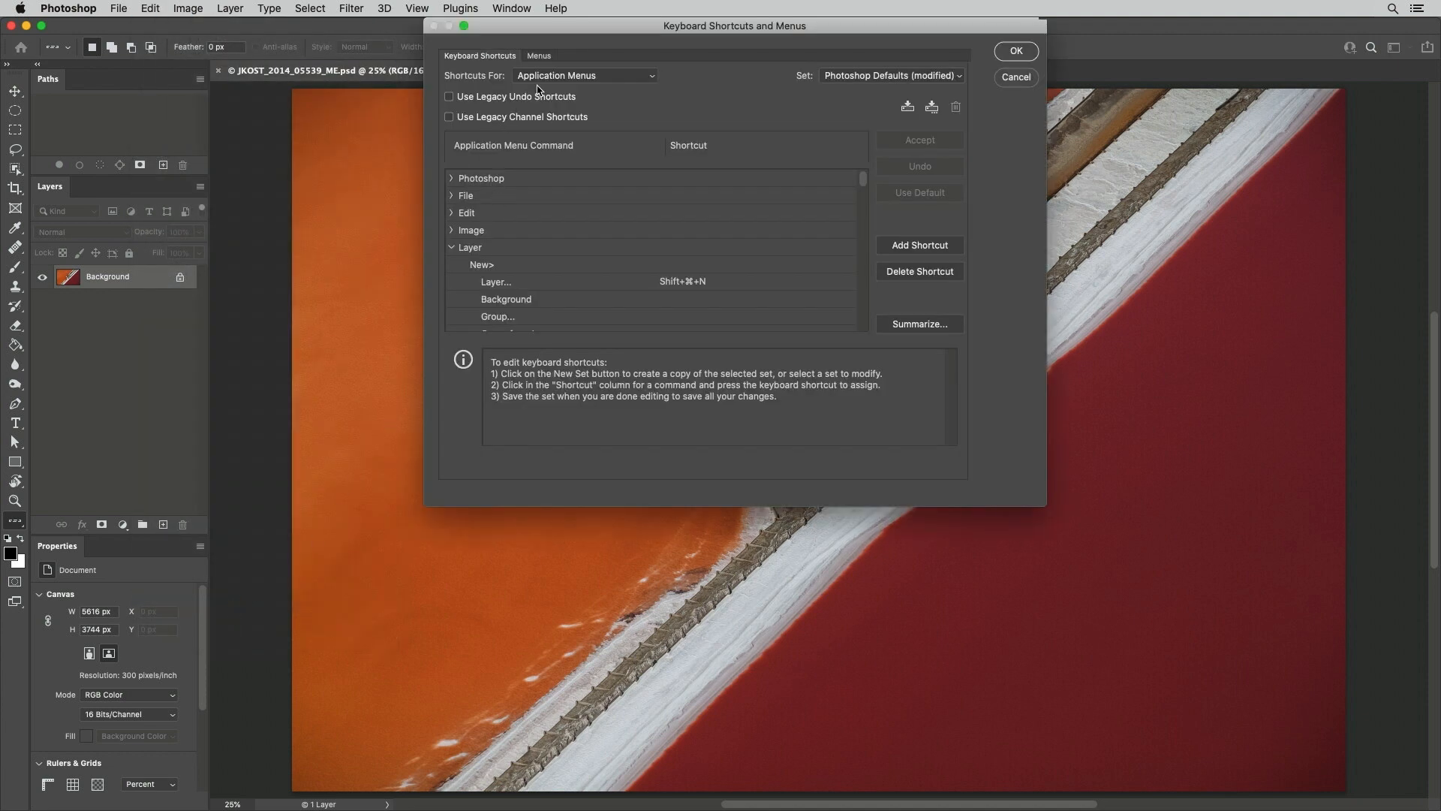
pyautogui.scroll(-3)
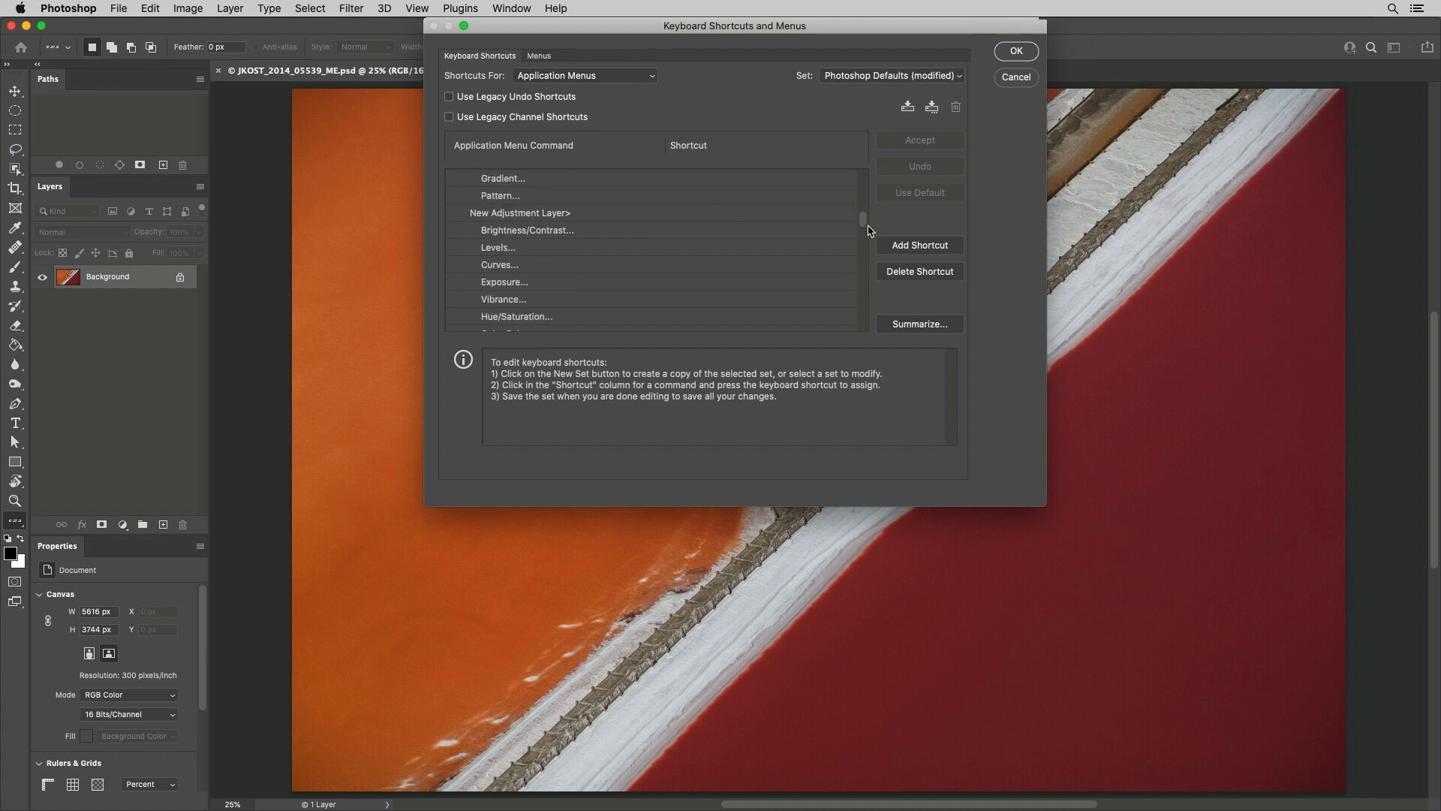
pyautogui.scroll(-3)
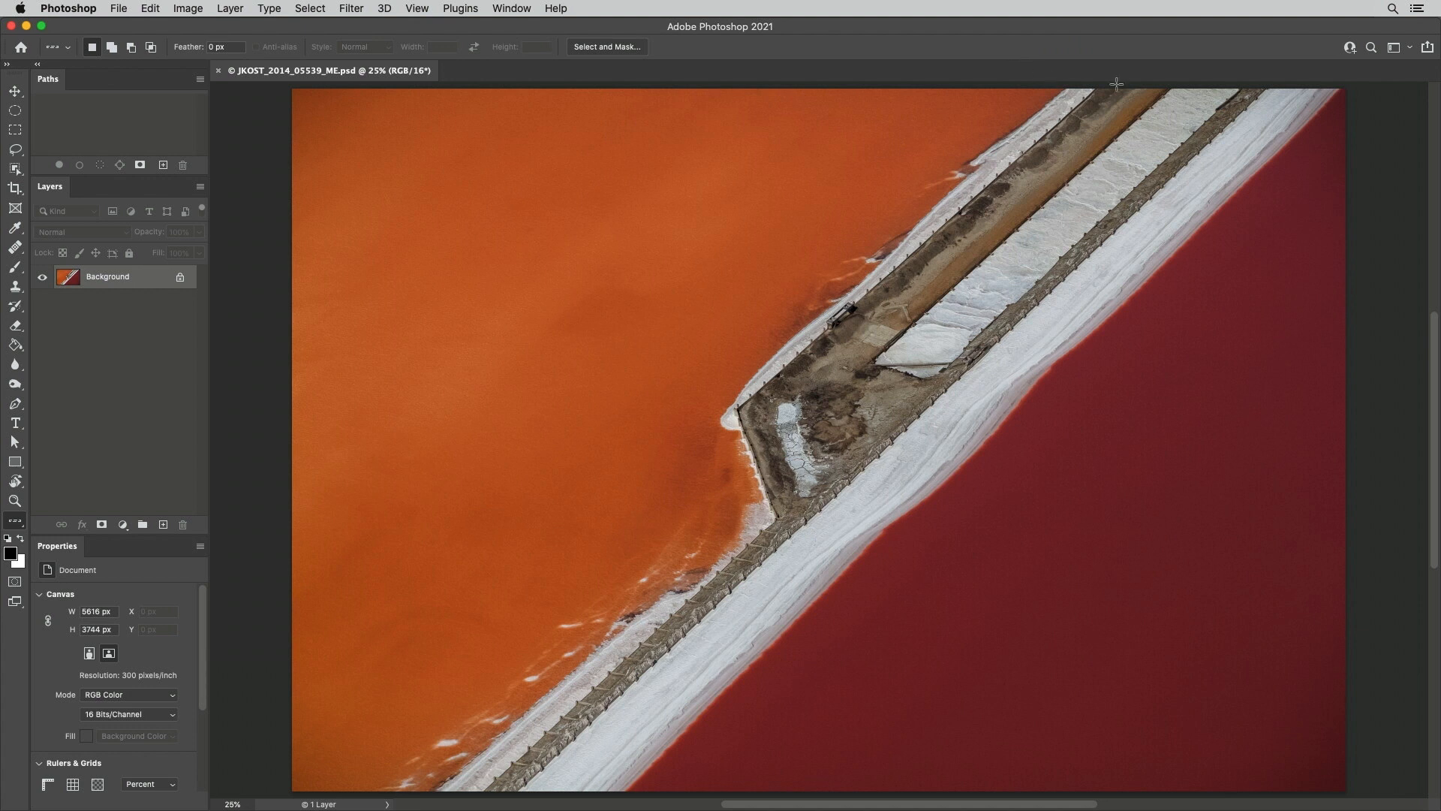
# Save the layout as a new workspace named 'Custom Shortcuts' and confirm it is active.
pyautogui.click(1393, 47)
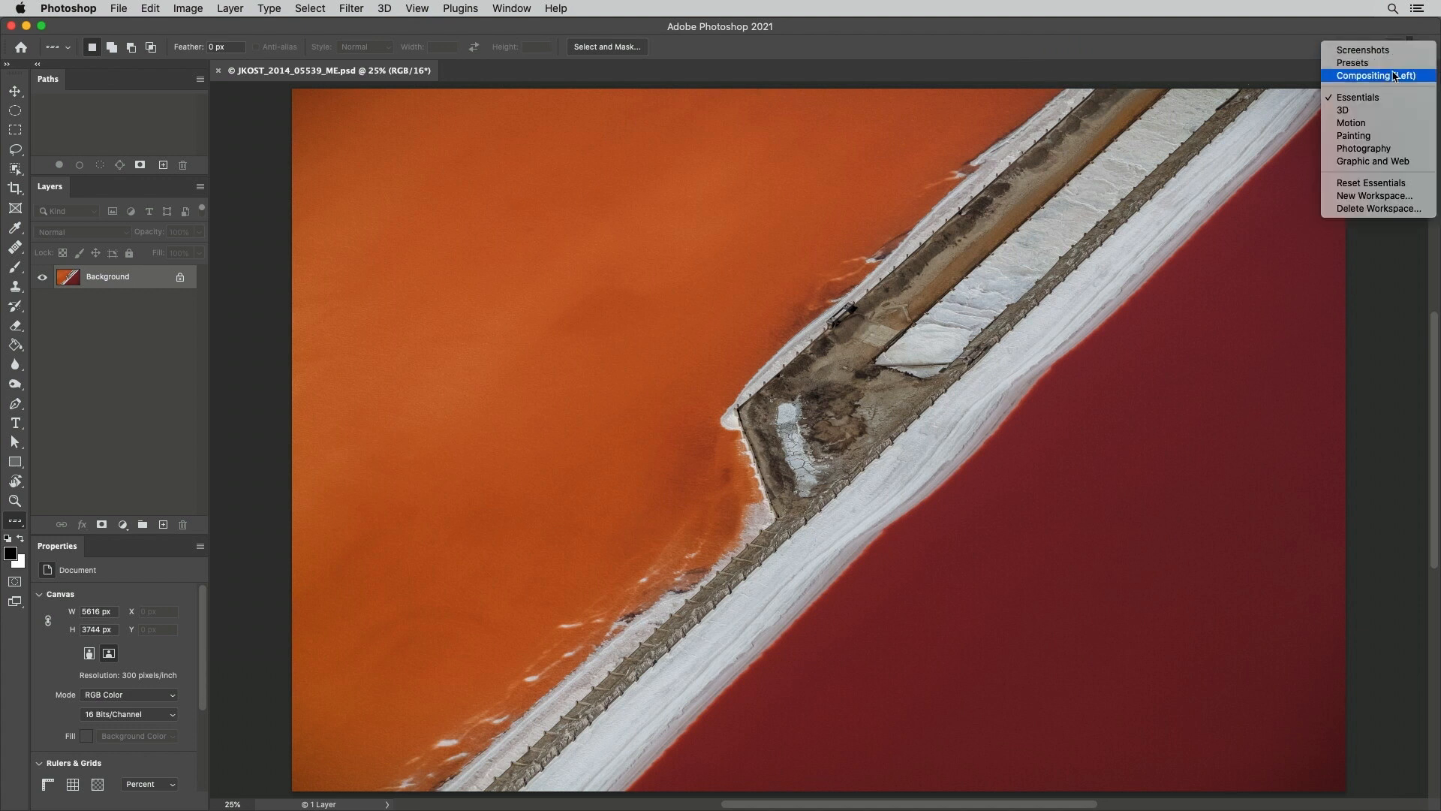
pyautogui.click(1378, 195)
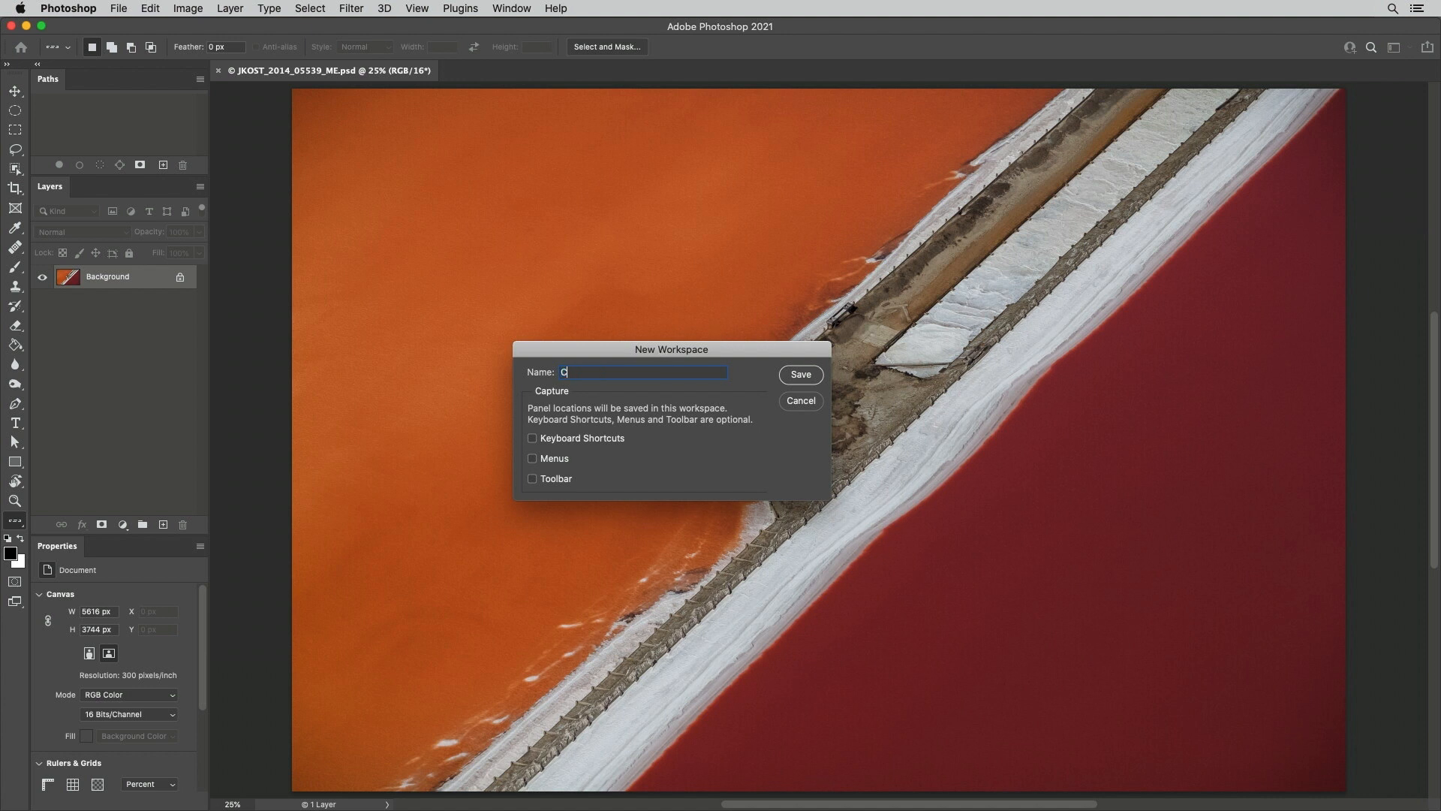
pyautogui.write('ustom Shortcuts')
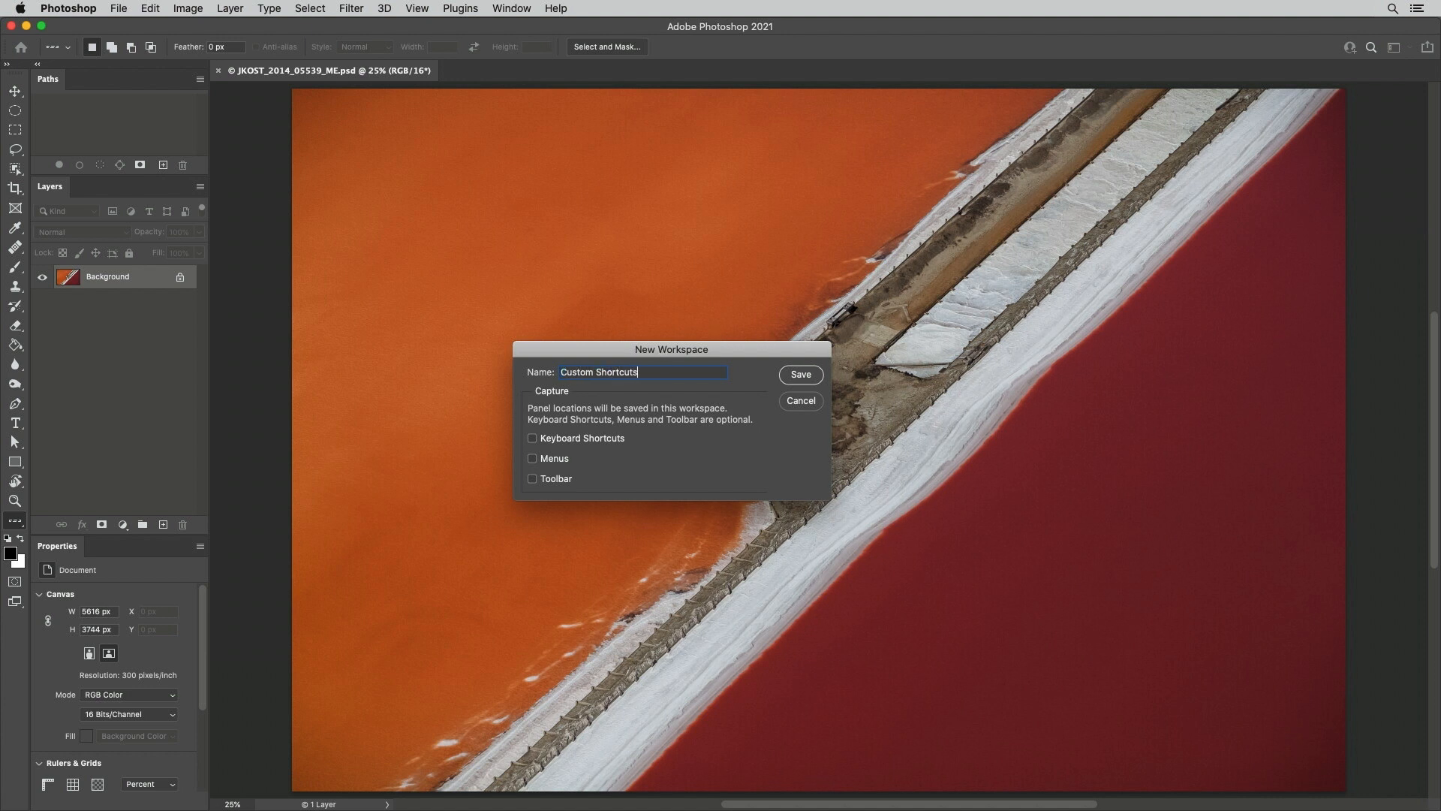
pyautogui.click(531, 438)
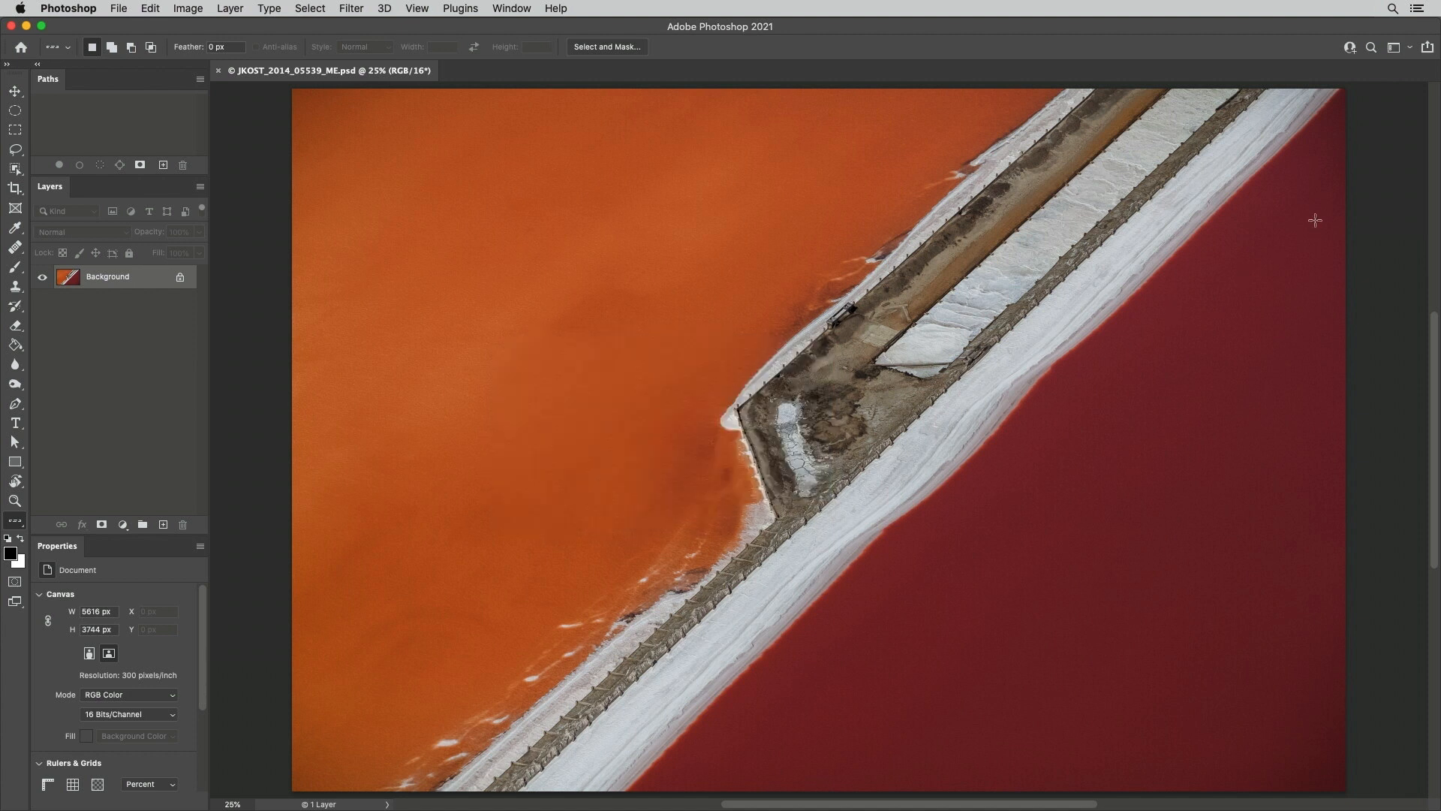
pyautogui.click(1393, 47)
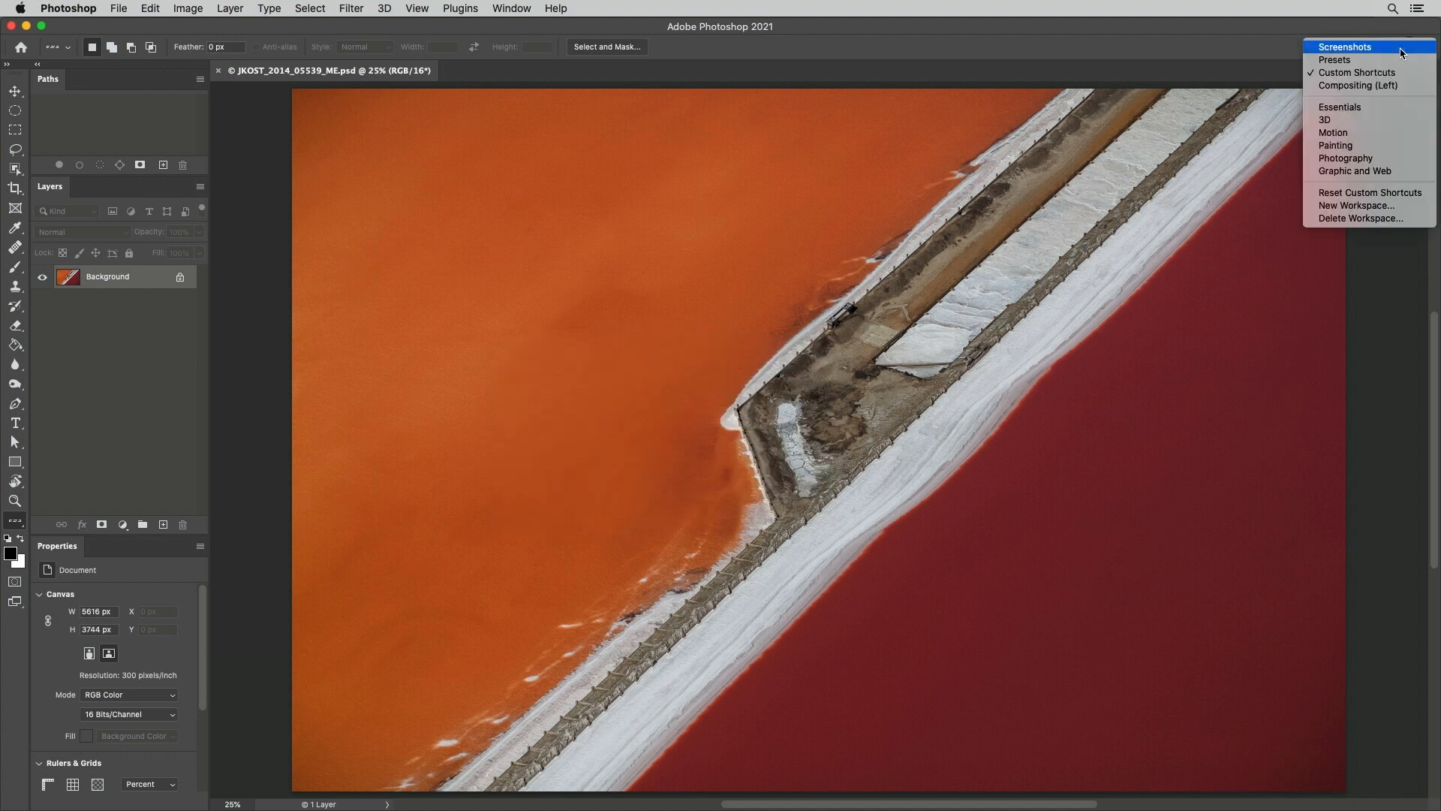
pyautogui.moveTo(1405, 77)
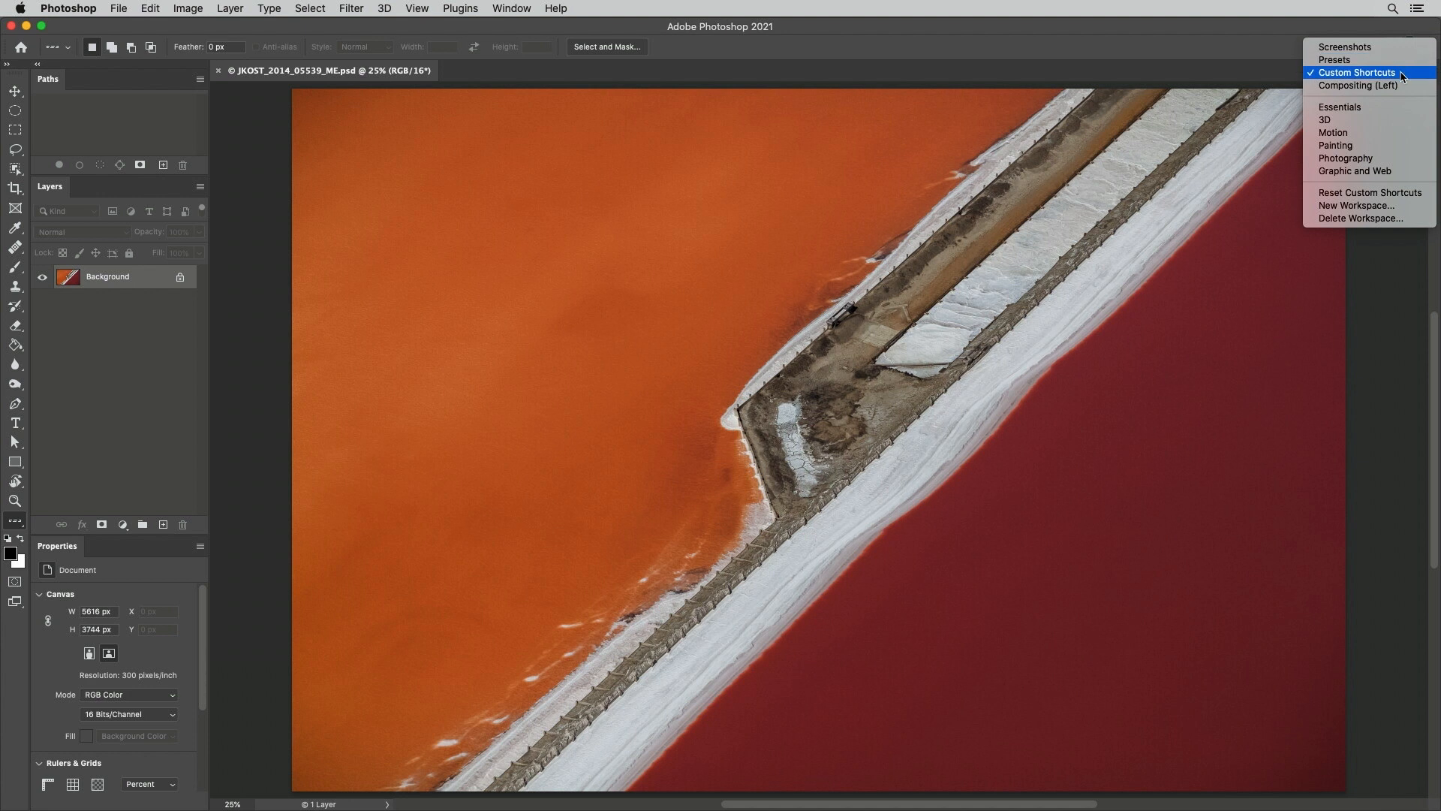